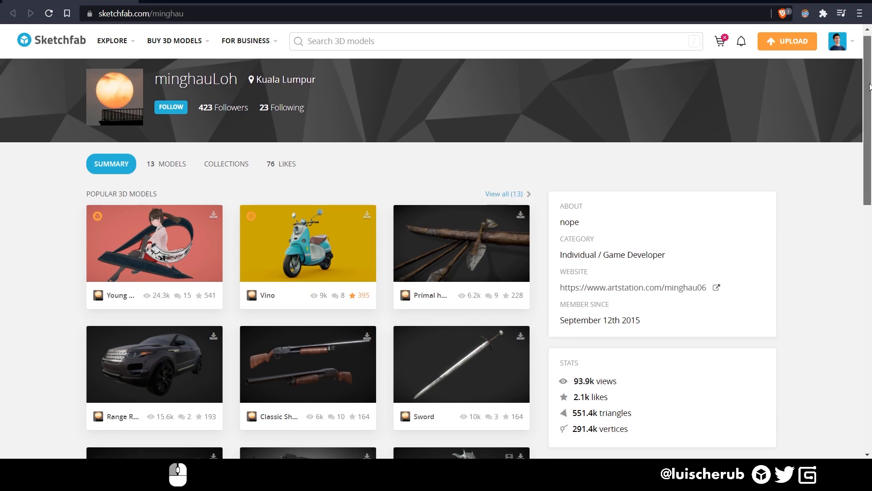
Scroll down the artist's Sketchfab profile to reveal more of their popular 3D models.
scroll("down", 3)
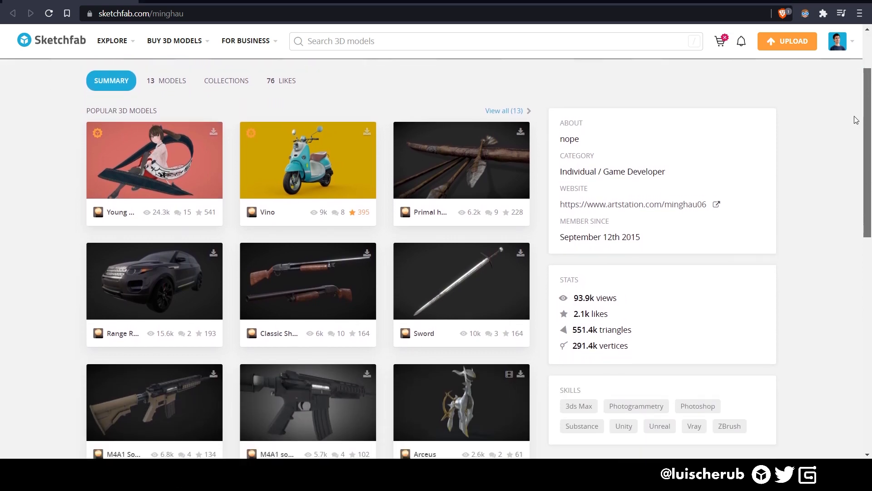
scroll("down", 3)
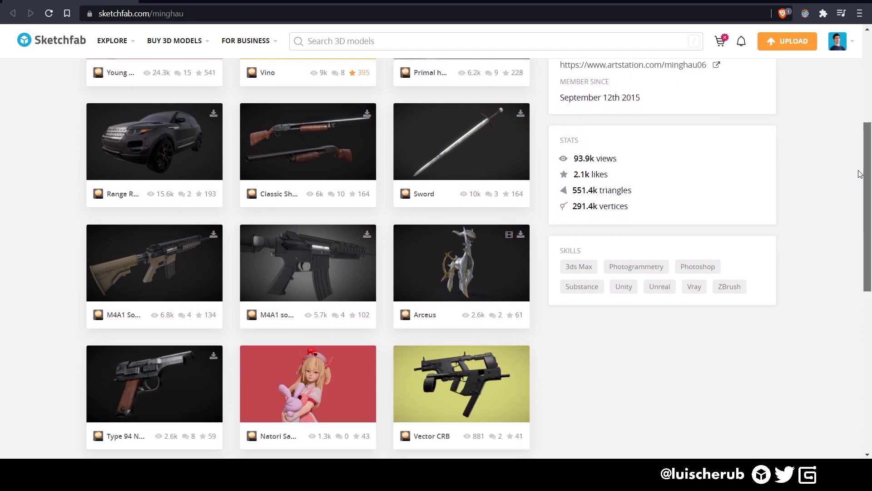
scroll("down", 3)
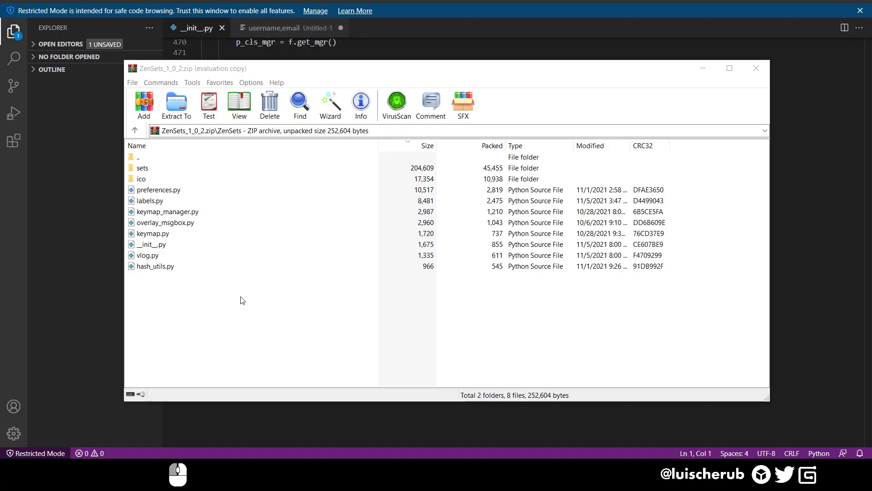
left_click(143, 167)
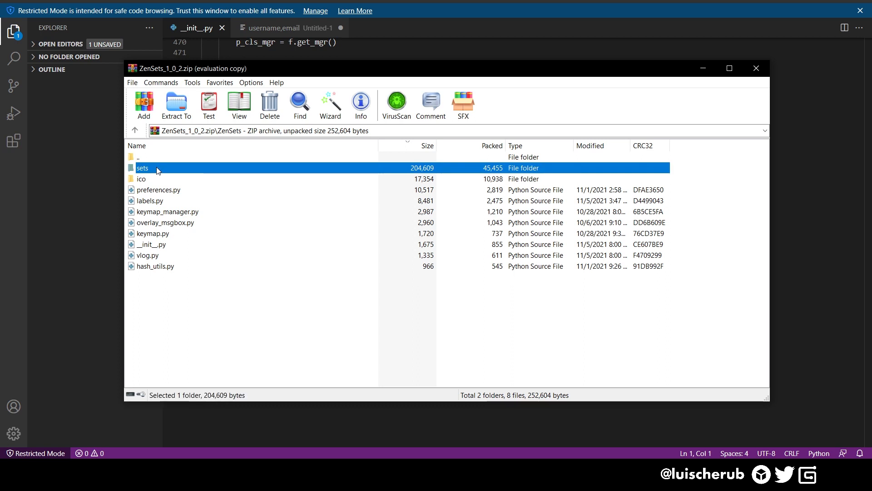
double_click(143, 168)
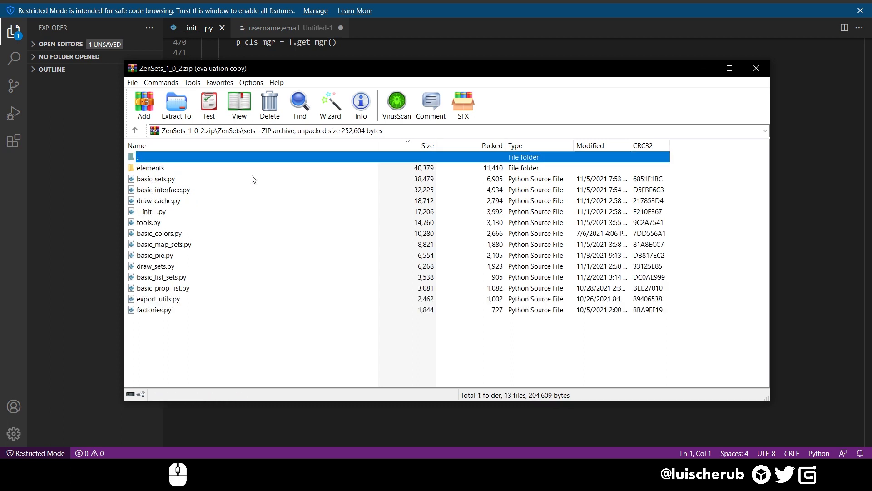
left_click(150, 167)
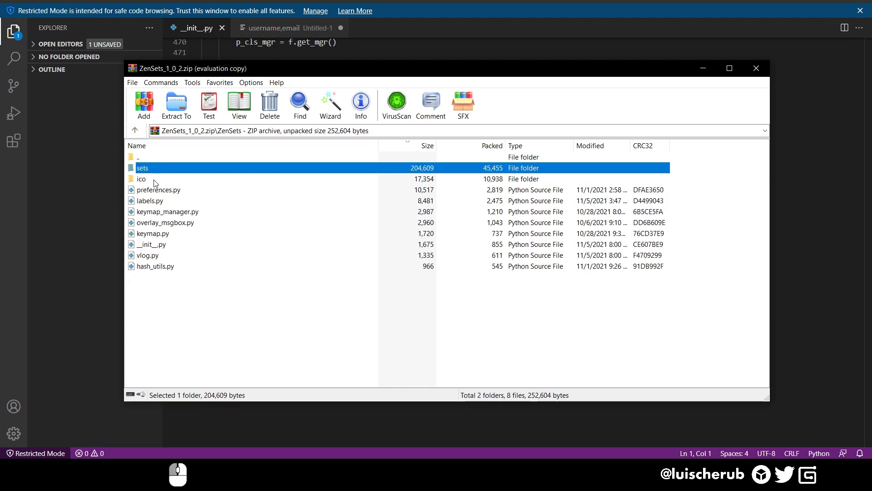
double_click(141, 179)
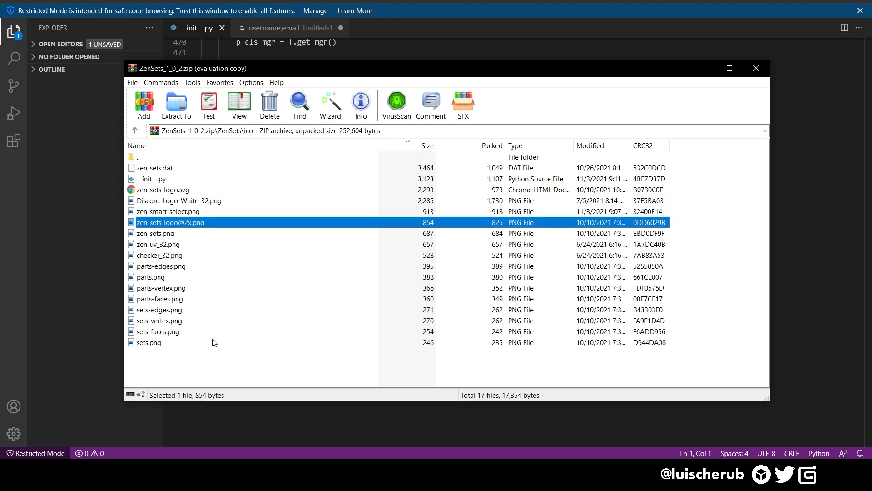
left_click(169, 212)
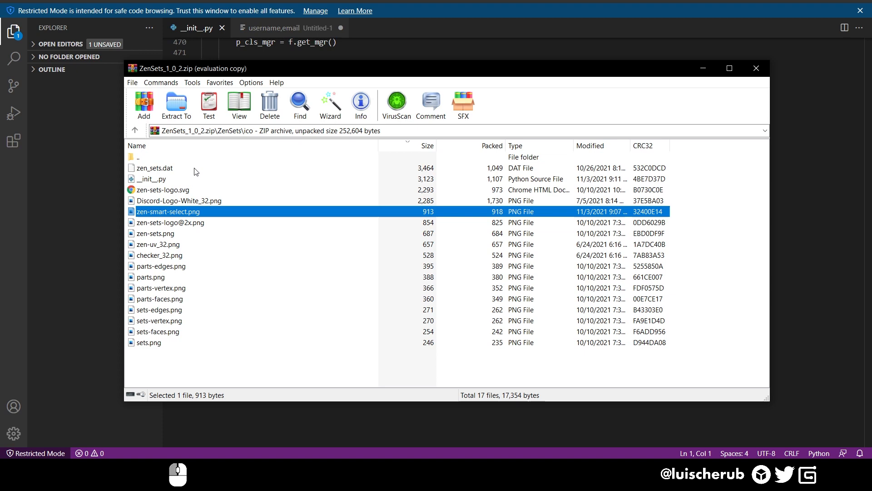
mouse_move(136, 158)
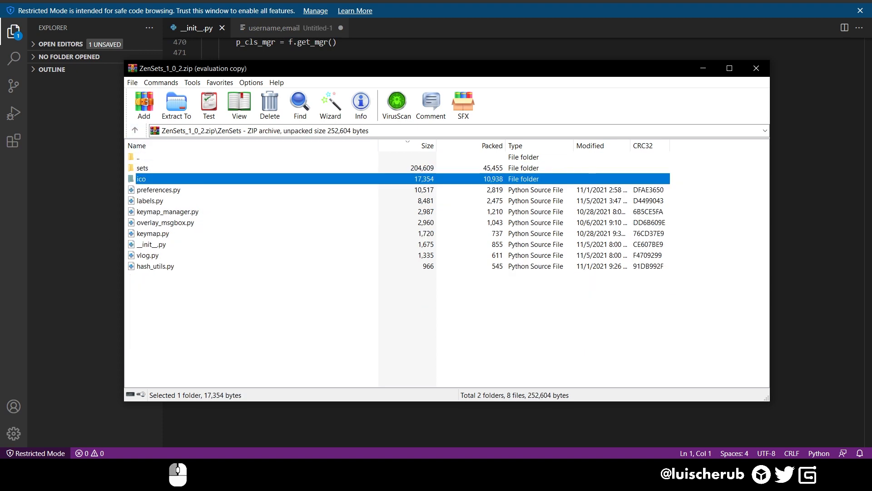
Bring VS Code forward and read down through the Zen Sets __init__.py script.
left_click(756, 68)
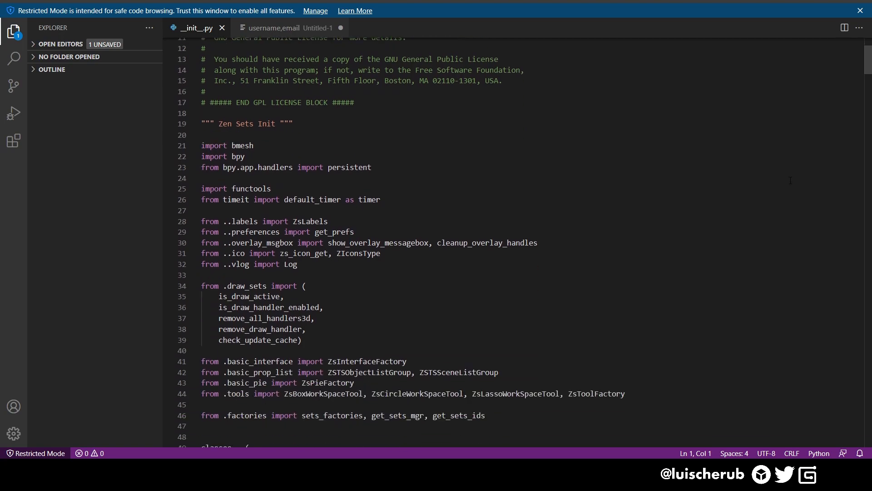
scroll("down", 3)
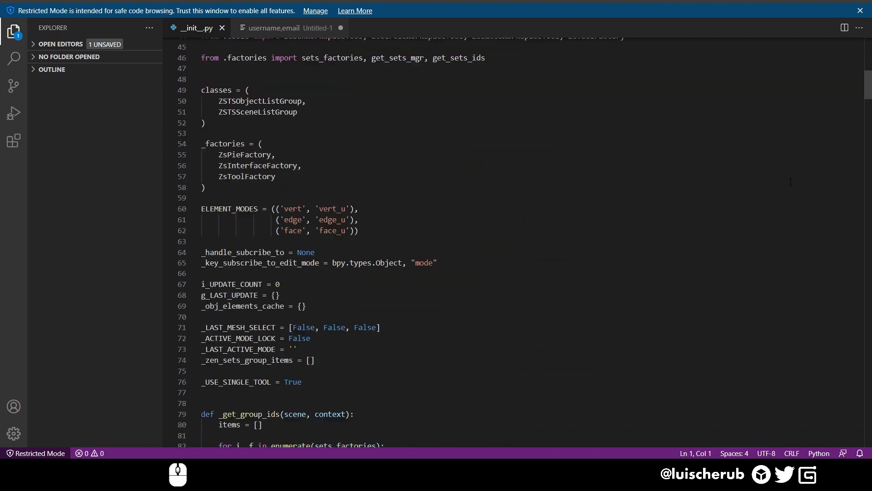
scroll("down", 3)
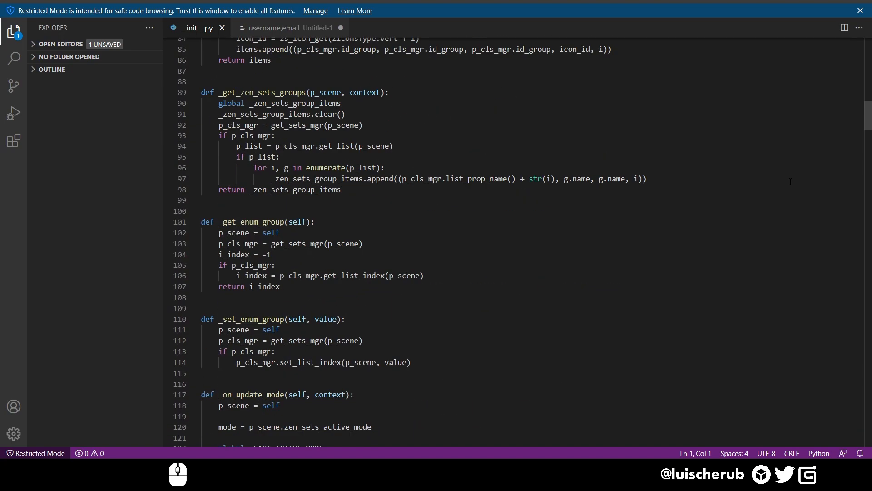
scroll("down", 3)
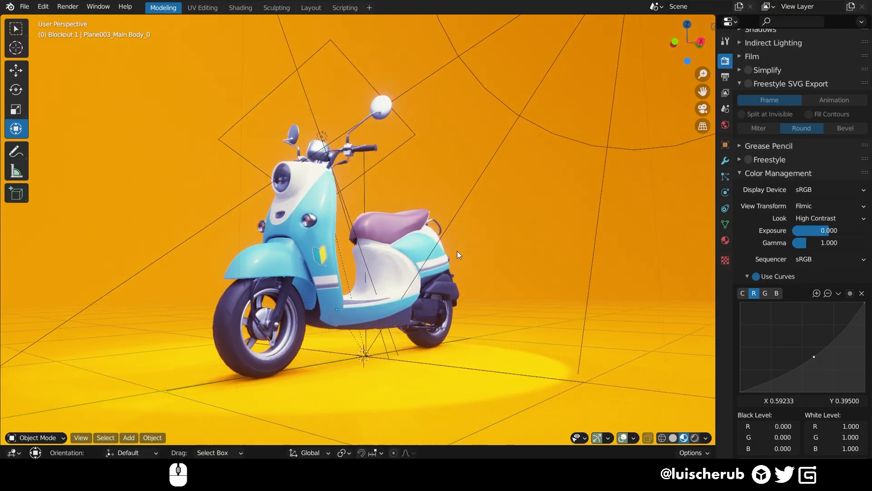
In Preferences > Add-ons, search 'sets' and expand the enabled Mesh: Zen Sets 1.0.2 entry.
key("ctrl+alt+u")
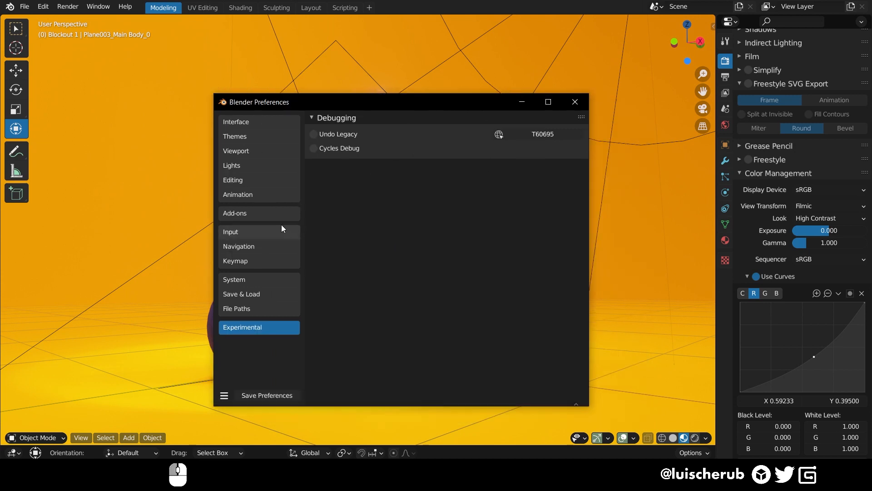
left_click(235, 213)
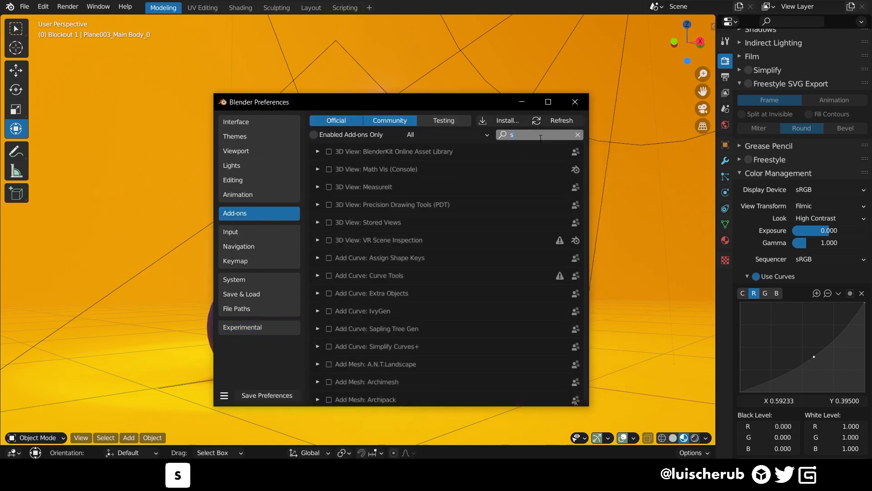
type("ets")
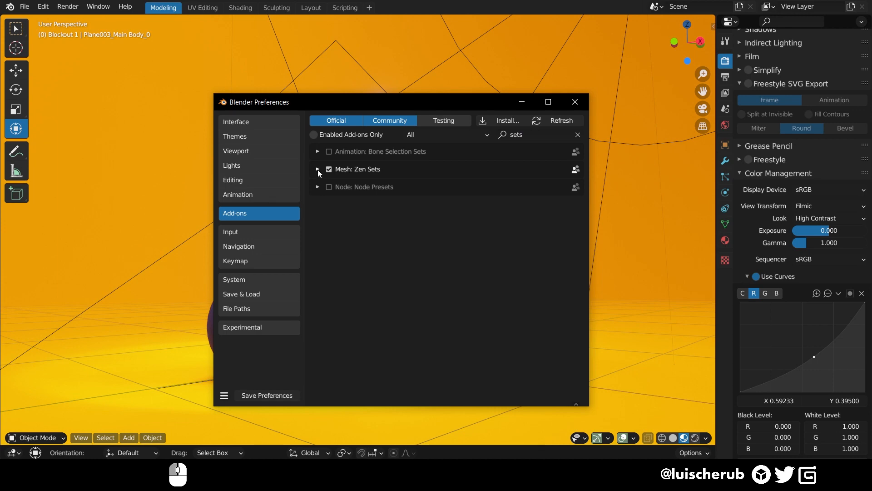
left_click(318, 169)
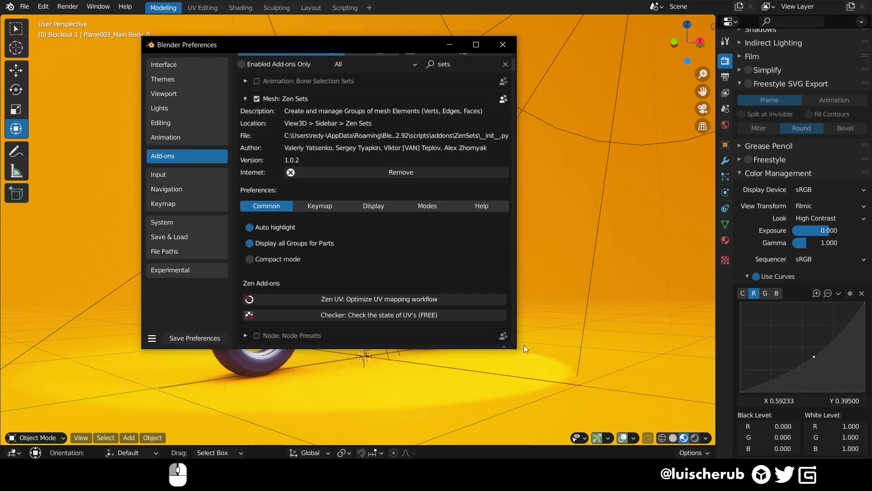
mouse_move(514, 349)
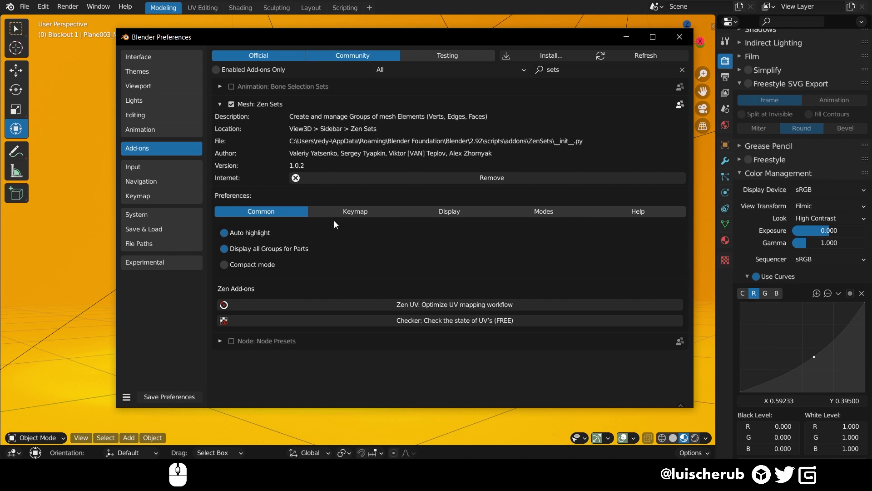
Browse Zen Sets' Keymap, Display, Modes, Help and Common preference pages, then close Preferences.
left_click(355, 211)
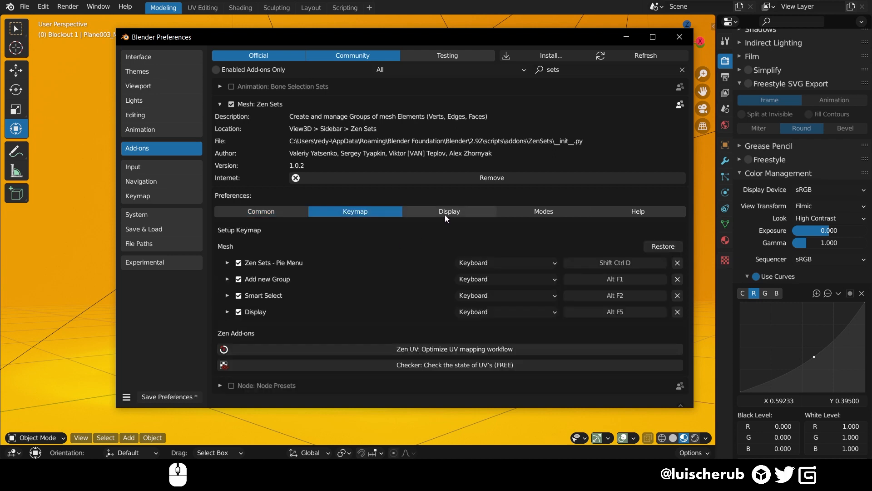
left_click(449, 211)
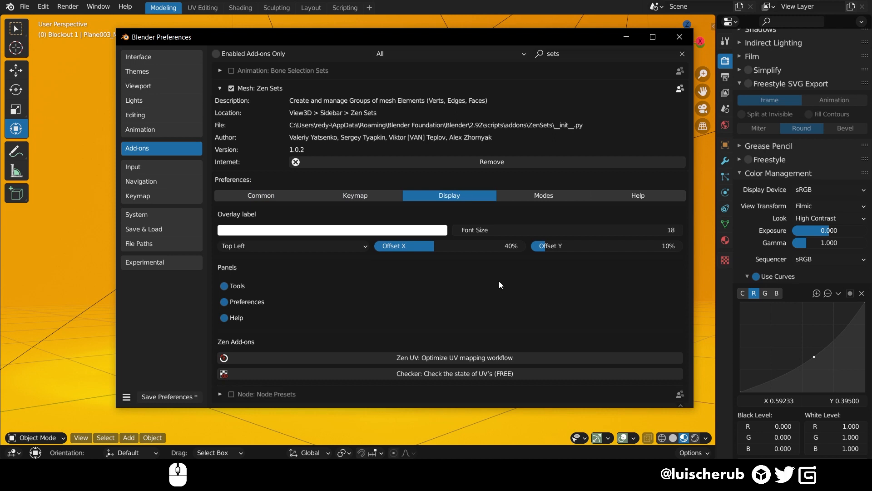
left_click(542, 195)
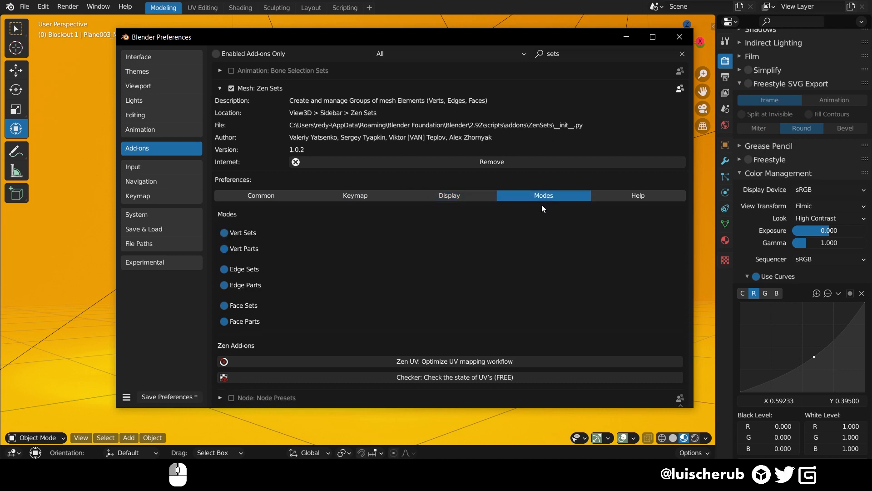
left_click(638, 196)
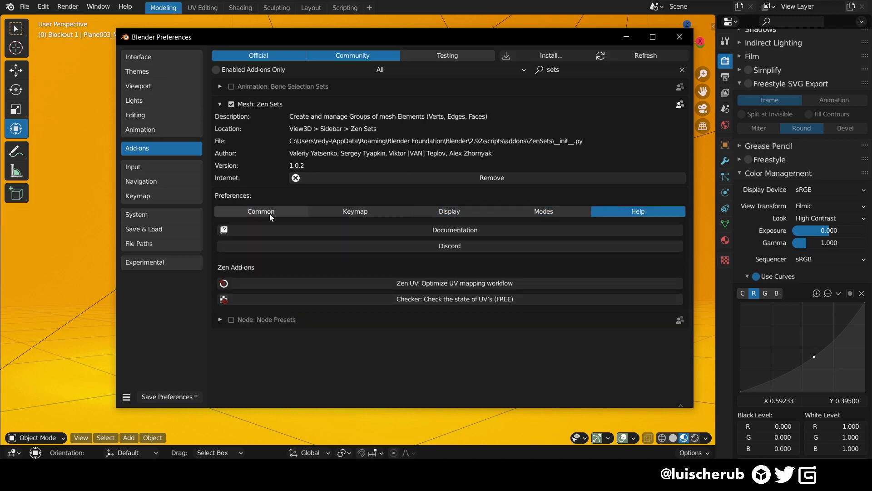
left_click(261, 210)
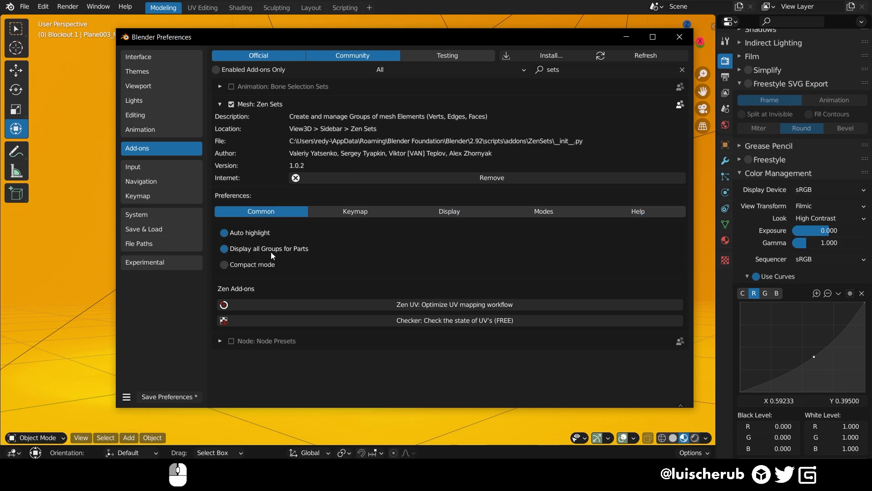
mouse_move(609, 220)
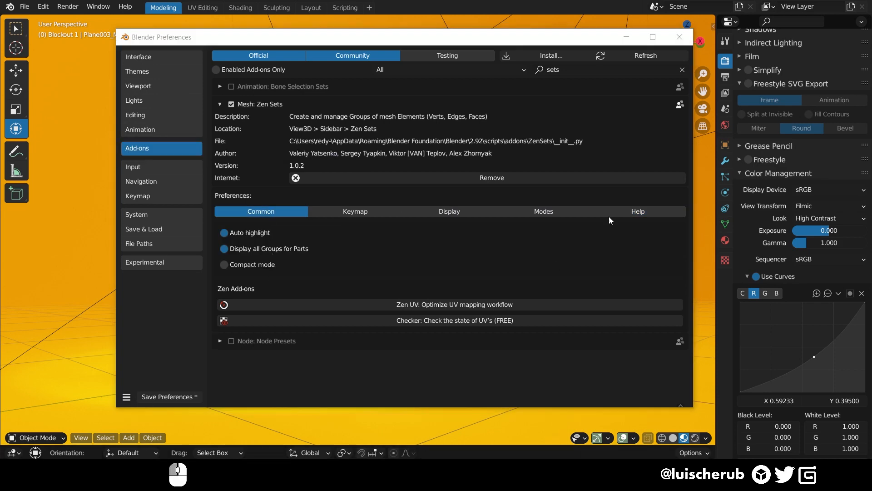
left_click(678, 37)
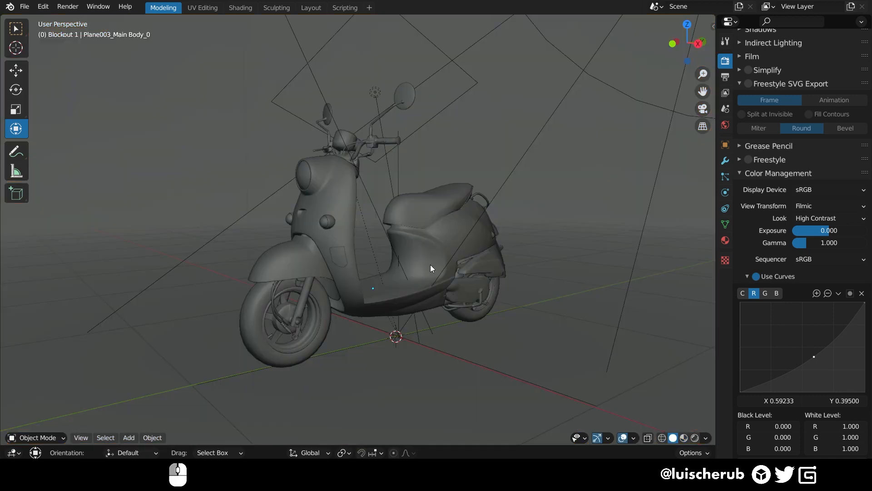
With the sidebar open in Edit Mode, put the seat into the Faces_2 Zen Sets face group.
key("N")
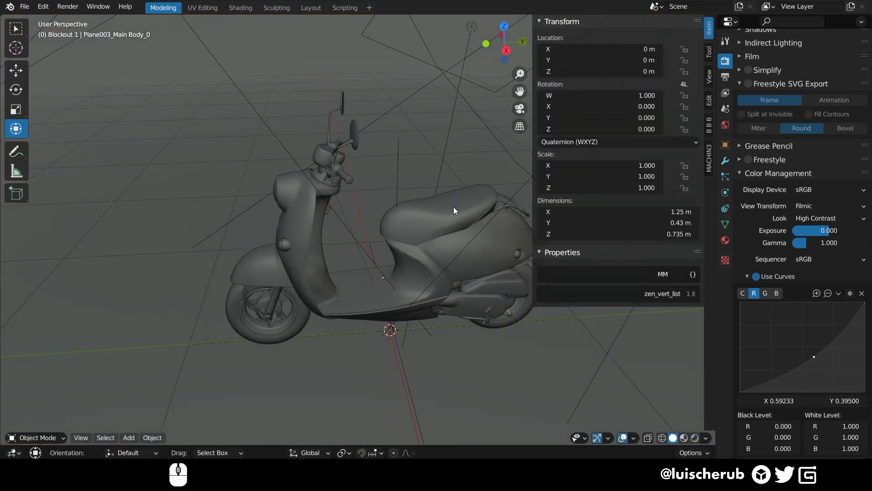
key("Tab")
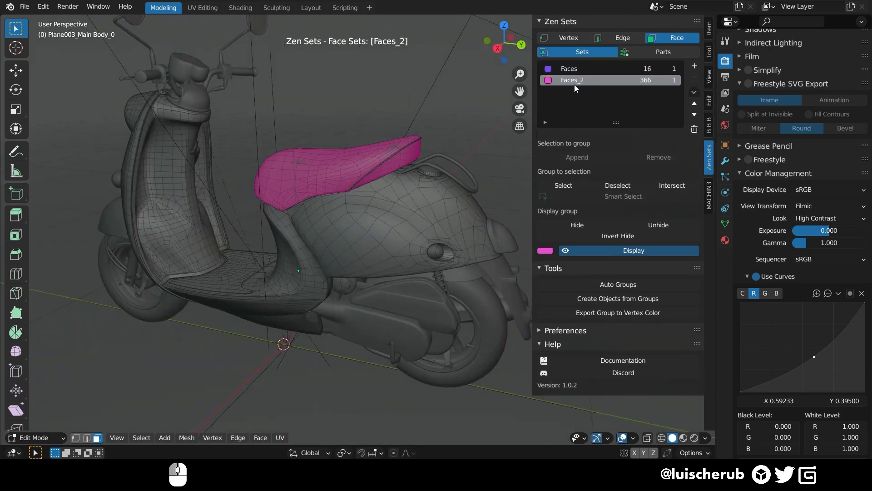
left_click(662, 50)
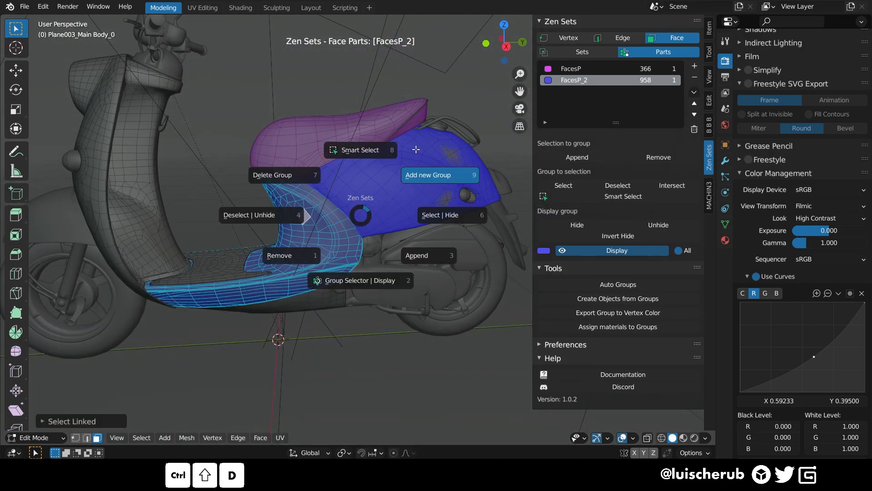
Add selected scooter body faces as a new group and toggle the coloured group display overlay.
left_click(439, 175)
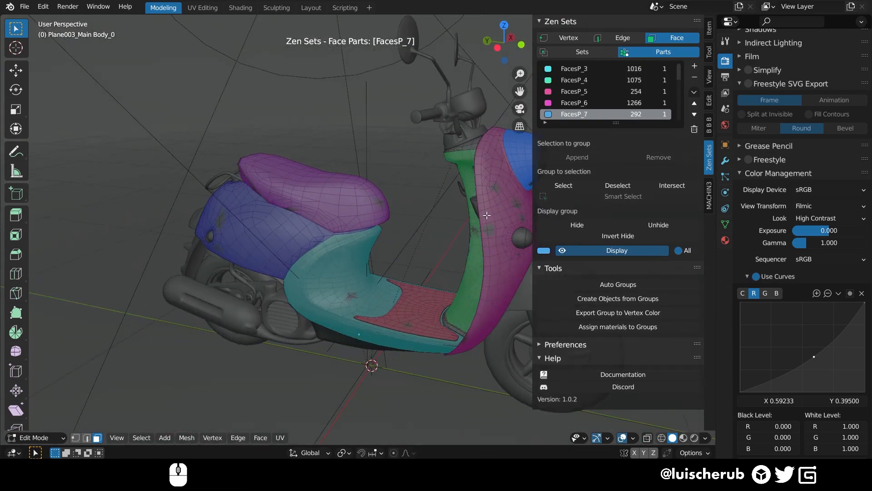
left_click(543, 250)
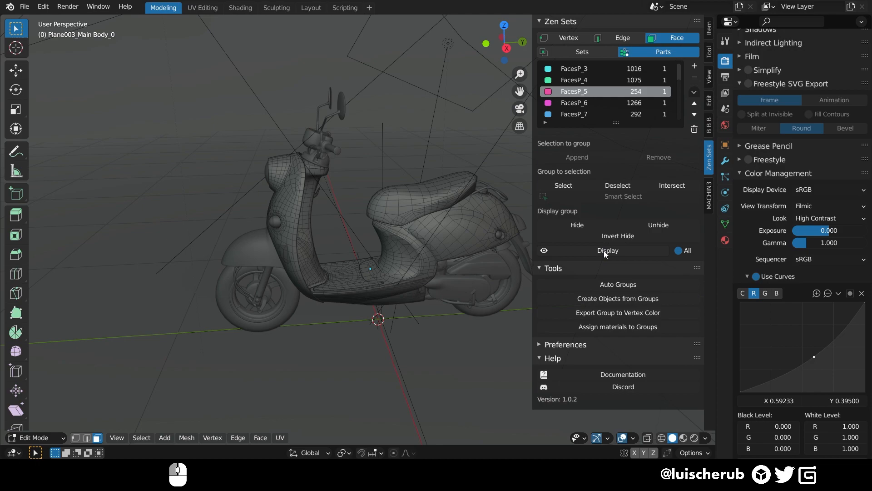
left_click(608, 250)
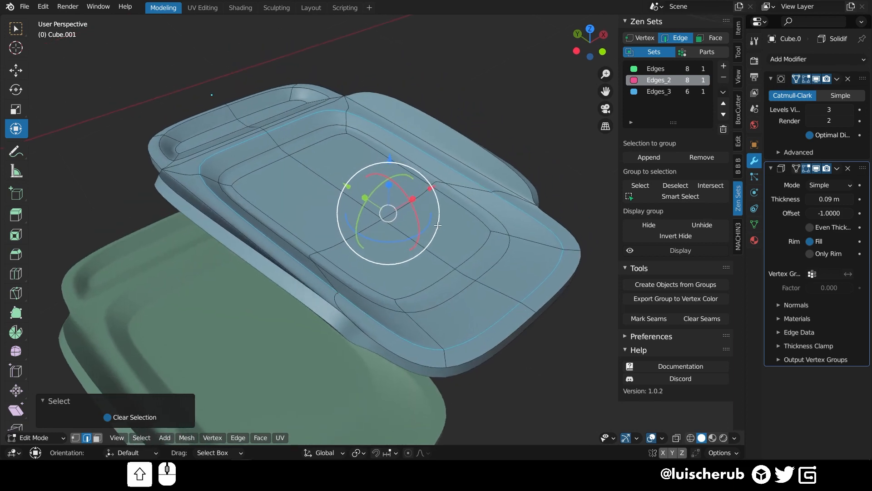
Preview the tray's Edges, Edges_3 and Edges_2 group outlines in turn.
key("a")
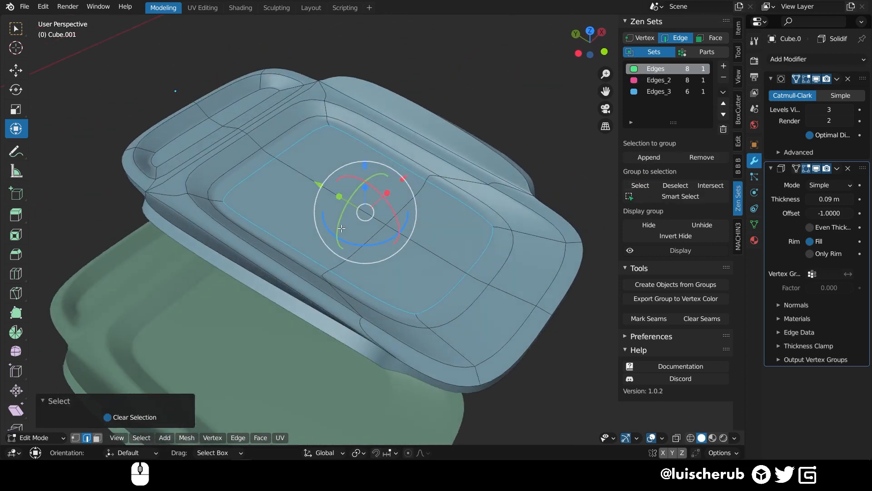
left_click(688, 250)
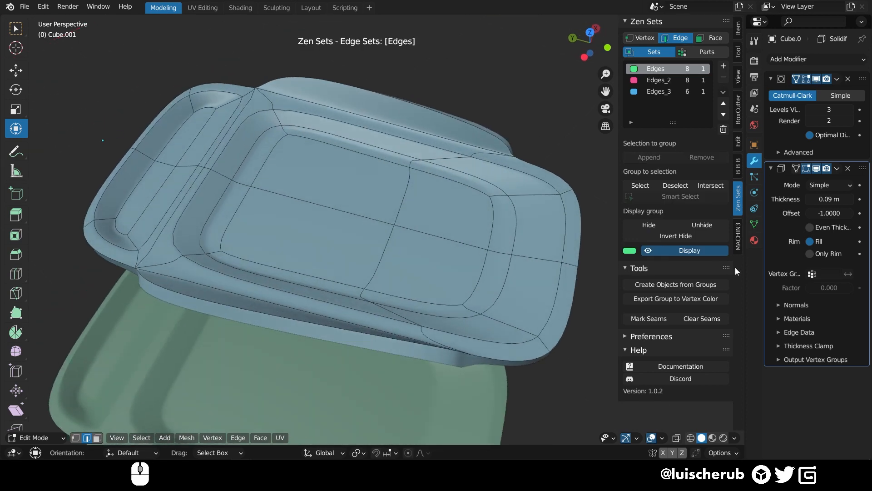
left_click(660, 91)
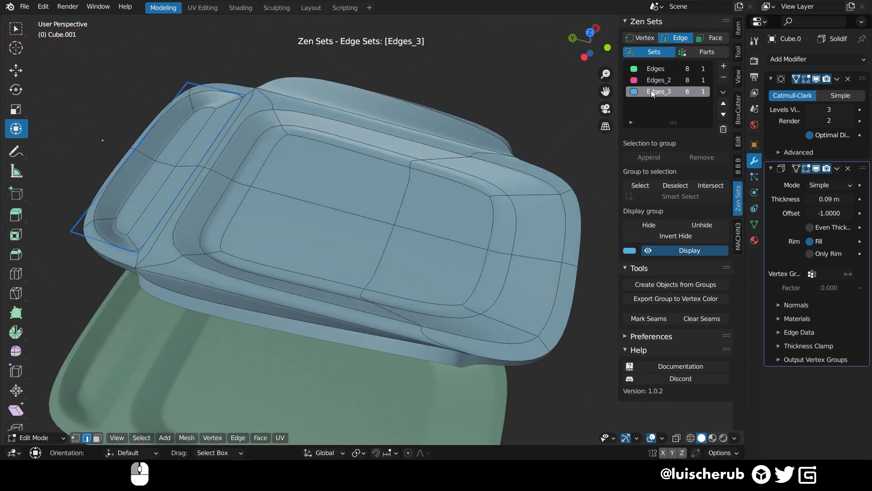
left_click(658, 80)
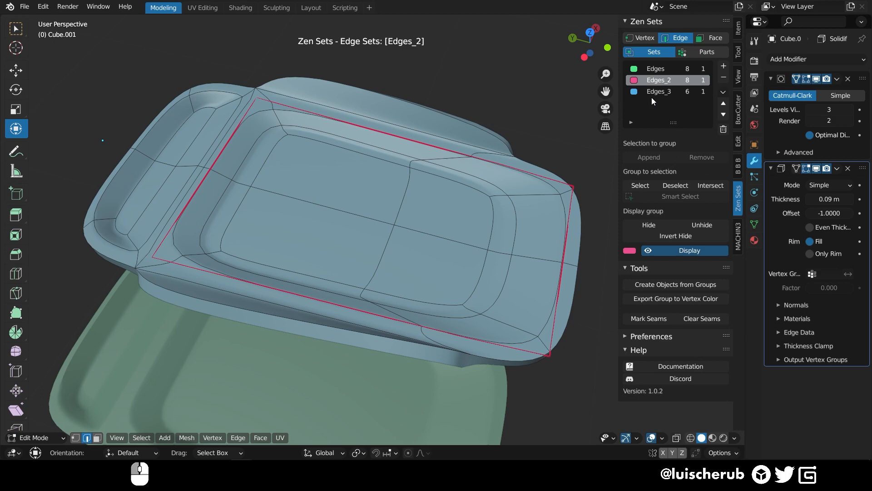
left_click(655, 68)
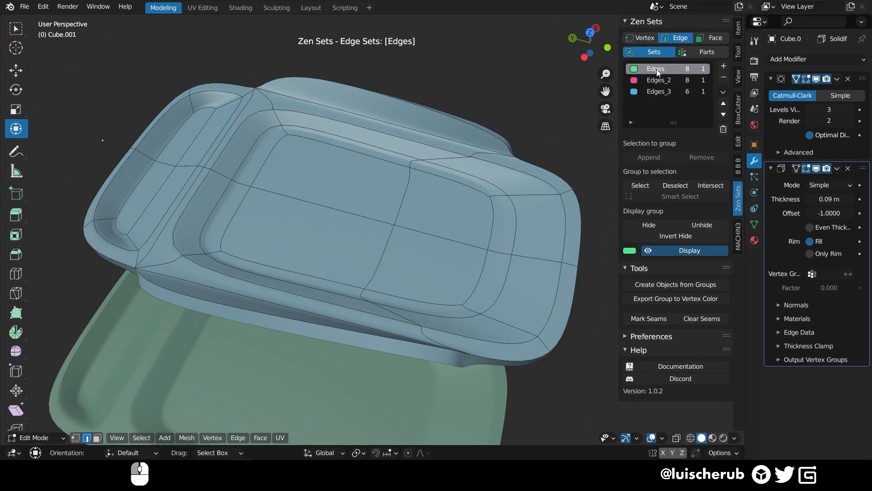
In Object Mode, apply the tray's Subdivision and Solidify modifiers with Ctrl+A.
key("Tab")
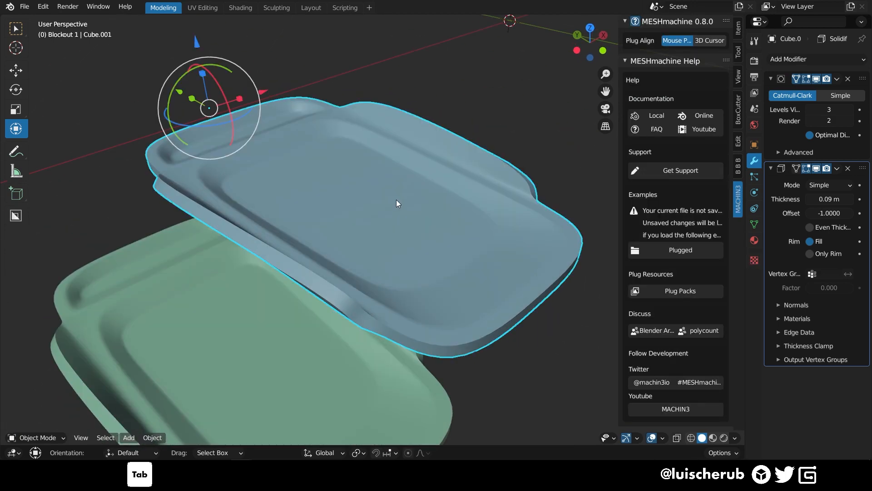
key("Ctrl+A")
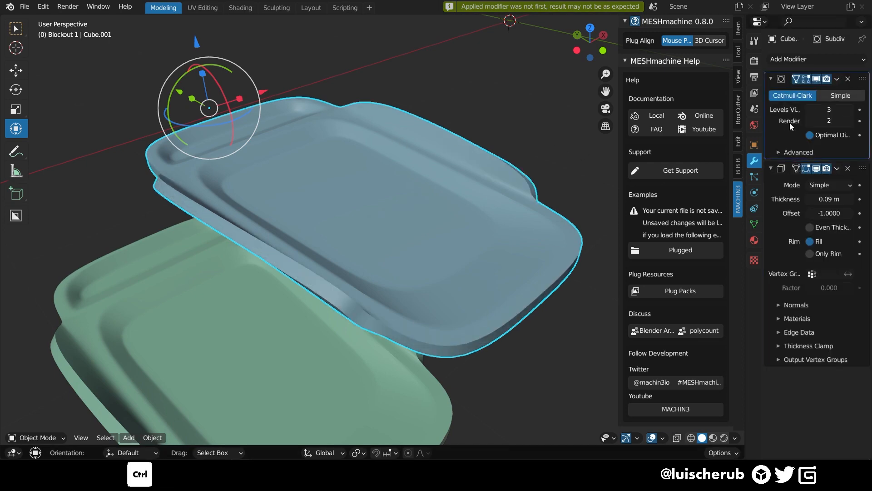
key("Tab")
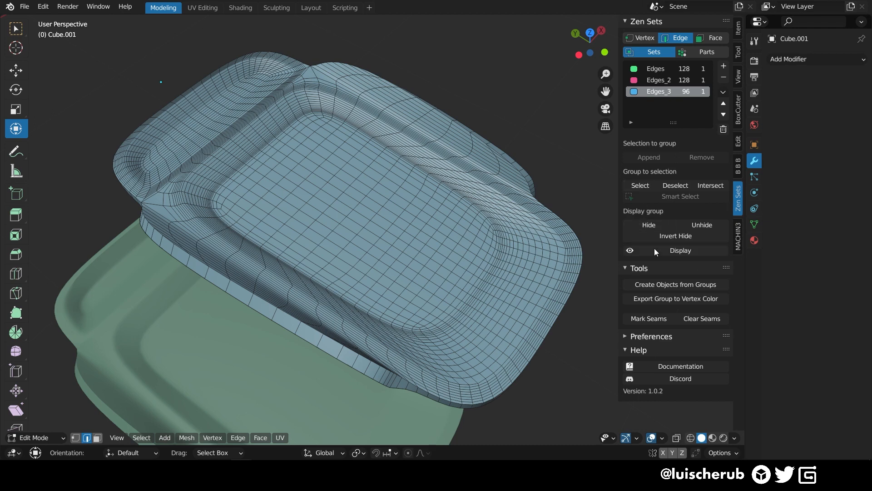
Raise the Edges_2, Edges_3 and Edges loops along Z into tall inner walls on the tray.
left_click(655, 68)
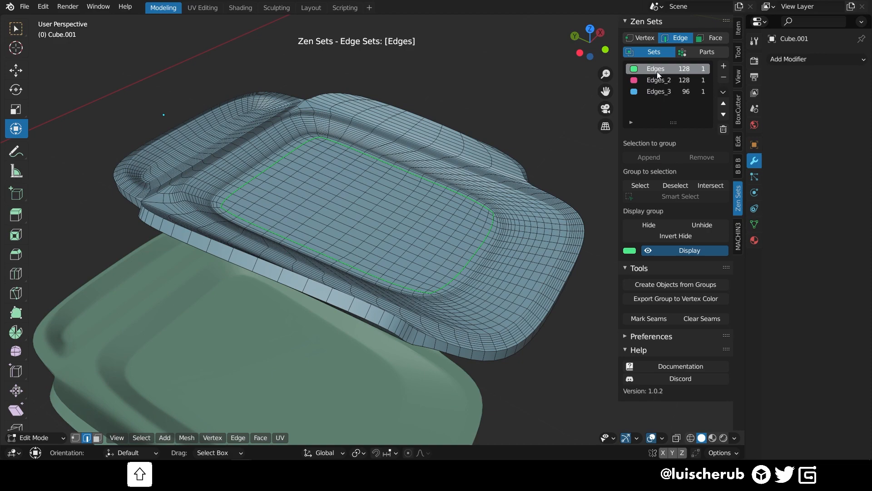
left_click(639, 185)
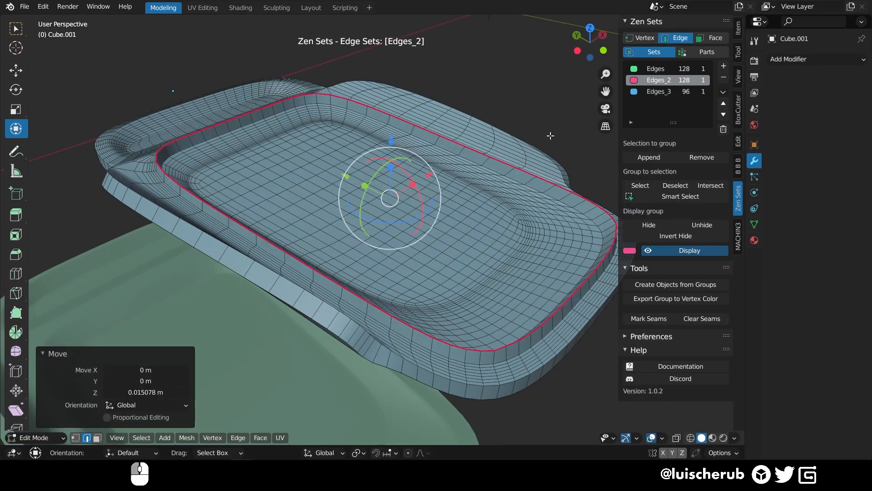
left_click(659, 91)
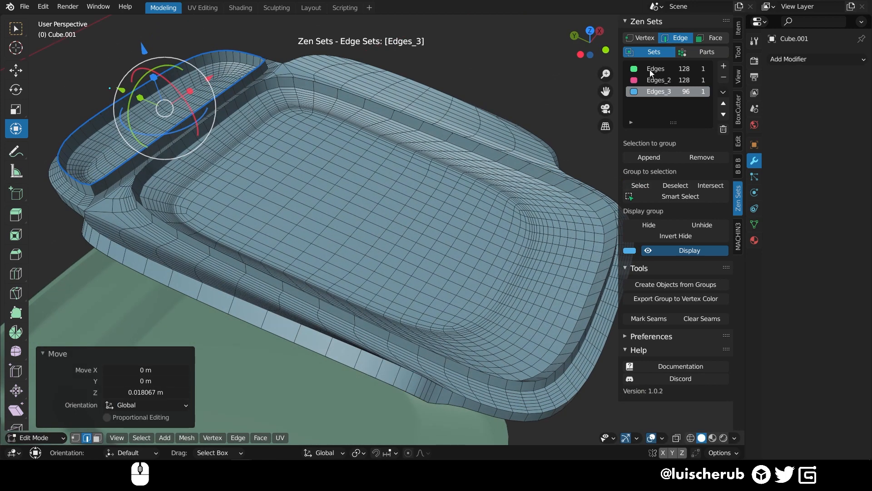
left_click(655, 68)
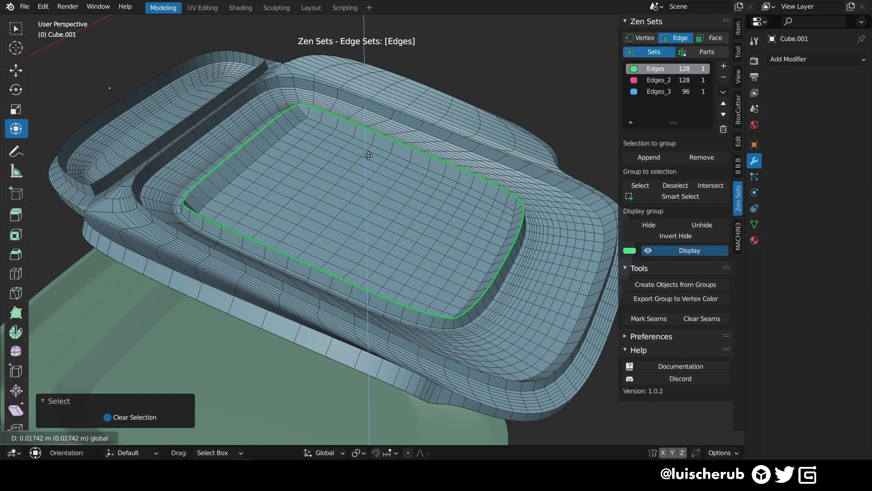
left_click(658, 90)
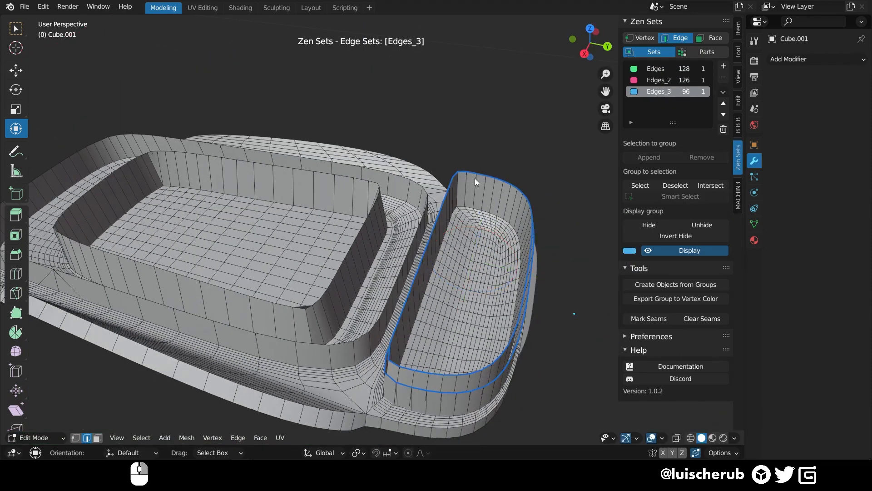
left_click(641, 37)
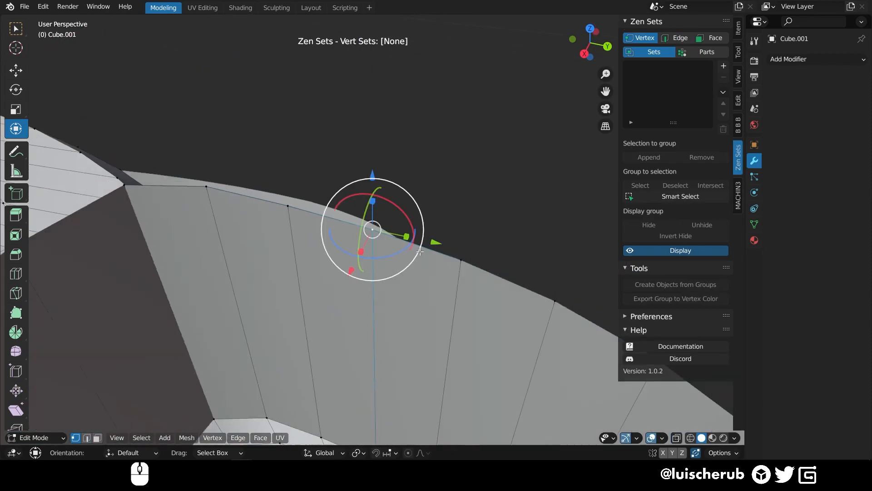
Leave the empty vertex sets list and return to the tray's edge groups.
key("g")
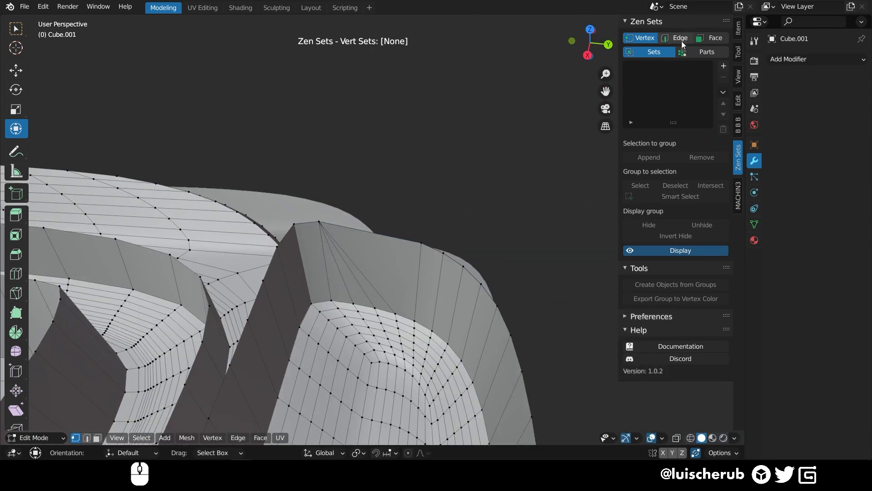
left_click(679, 38)
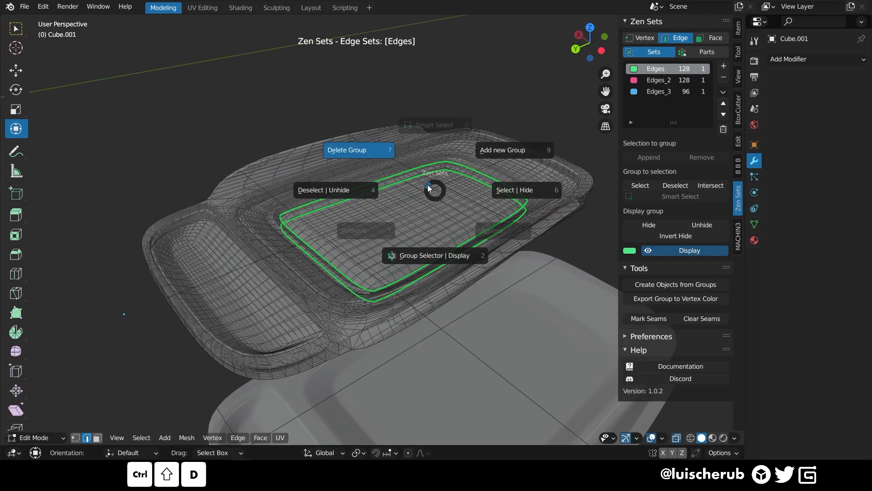
mouse_move(430, 190)
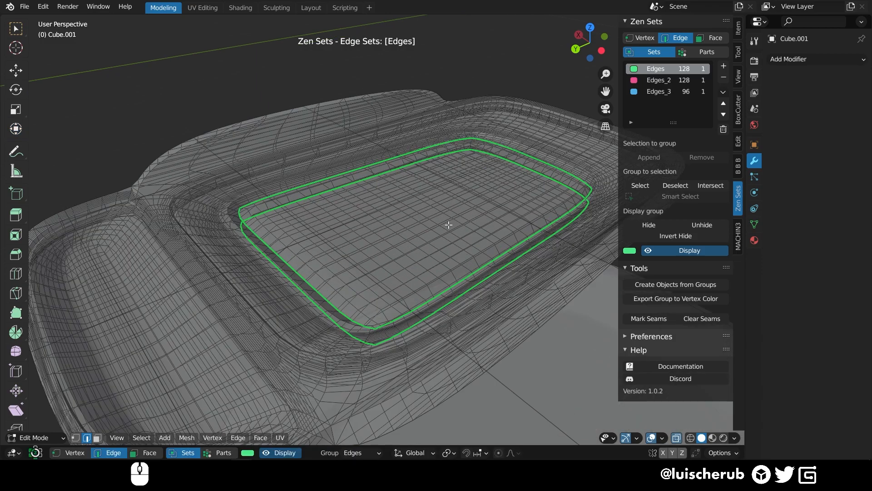
Cycle through vertex, edge and face Sets and Parts modes, ending back on edge groups.
left_click(640, 38)
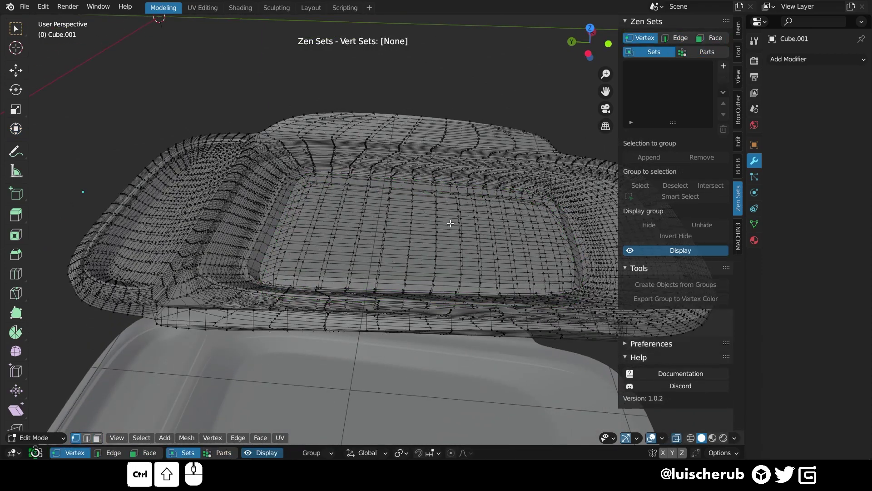
left_click(715, 38)
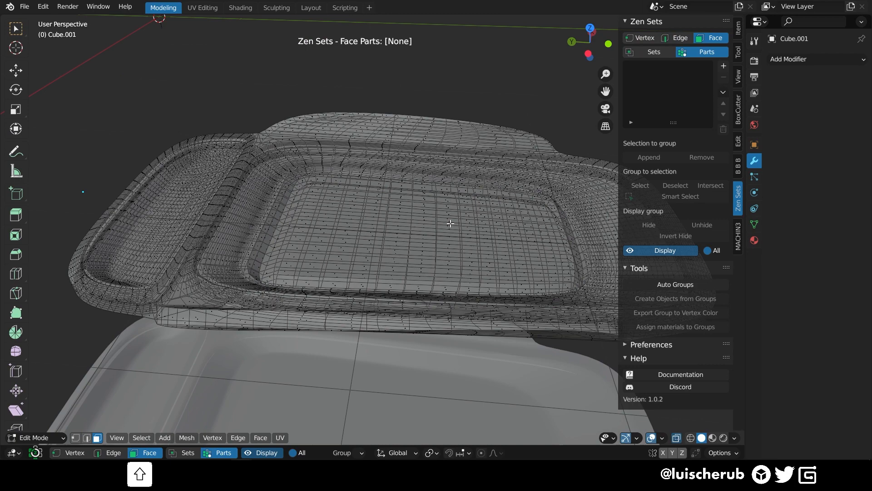
left_click(654, 51)
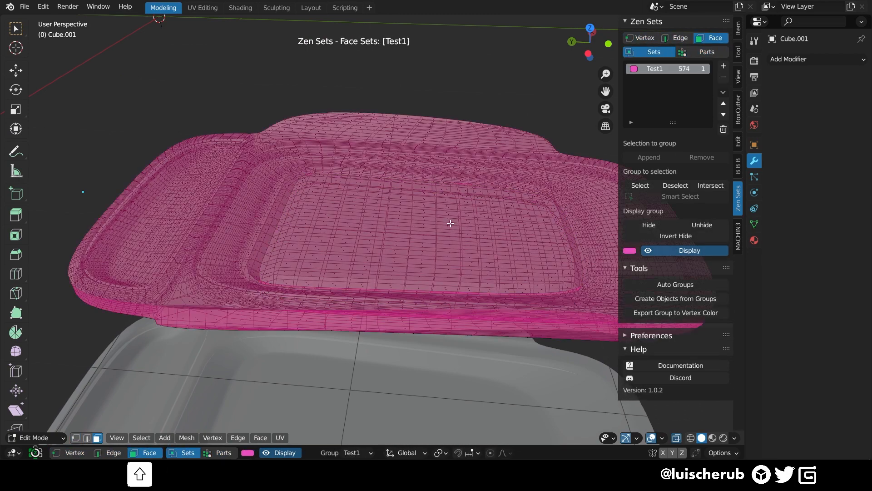
left_click(643, 38)
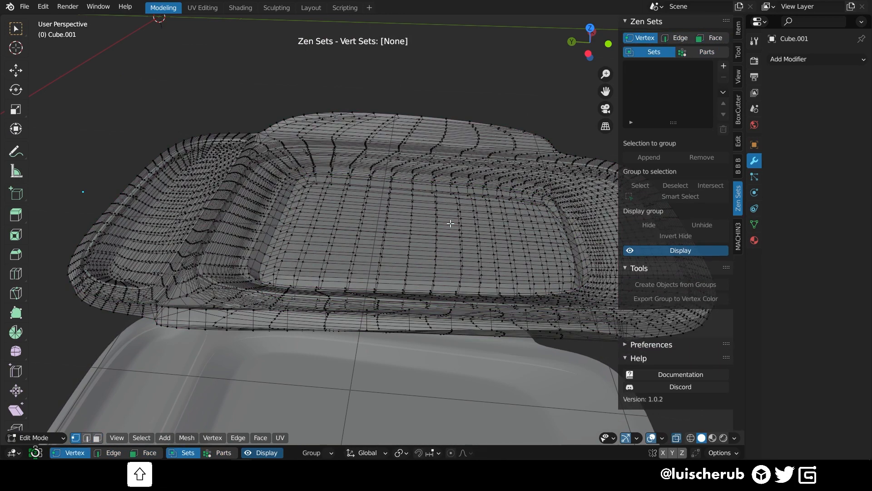
left_click(706, 51)
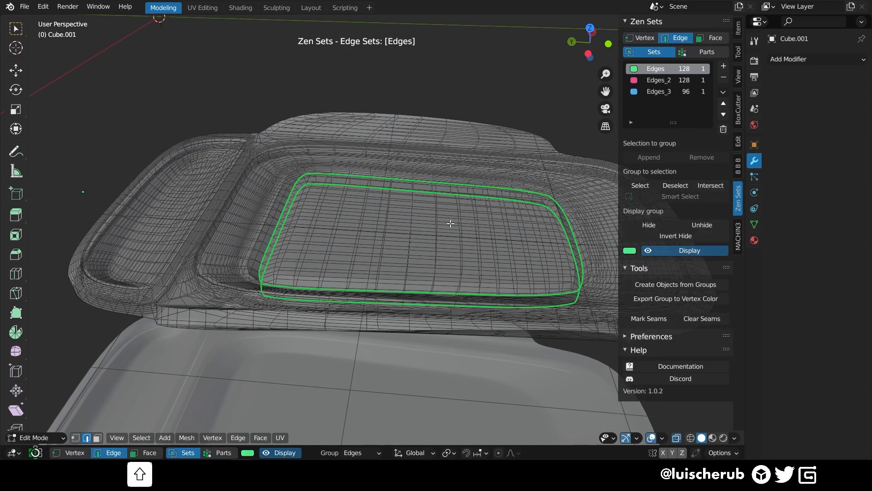
left_click(707, 52)
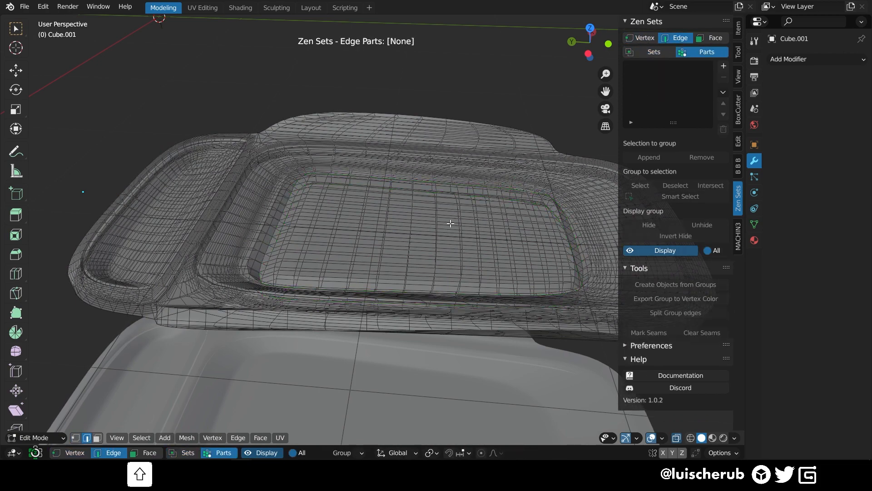
left_click(716, 37)
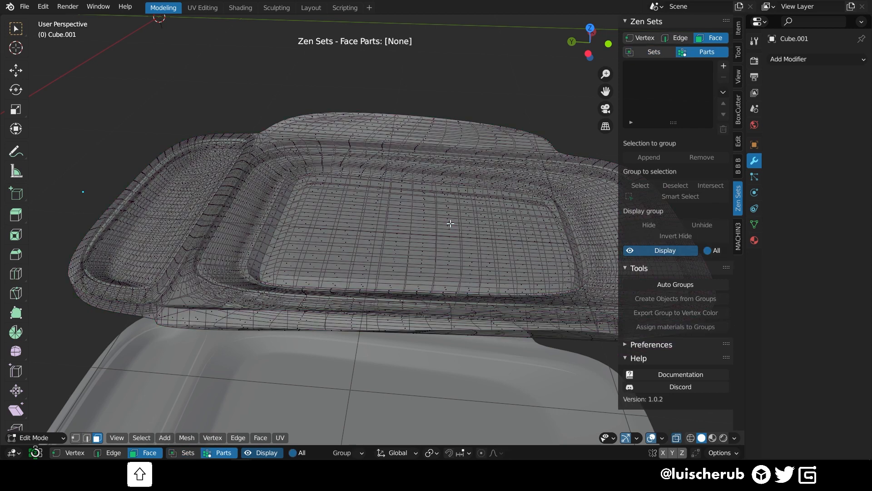
left_click(654, 51)
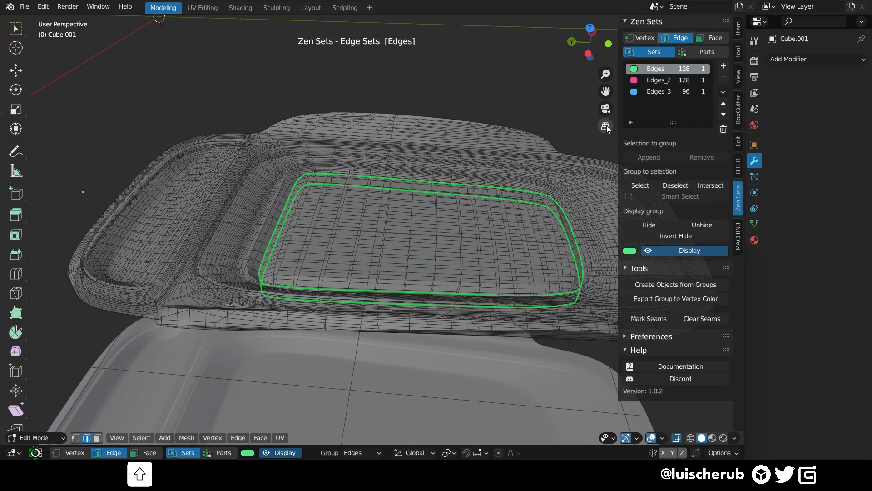
Alternate between highlighting the Edges_3 and Edges groups on the tray.
left_click(659, 90)
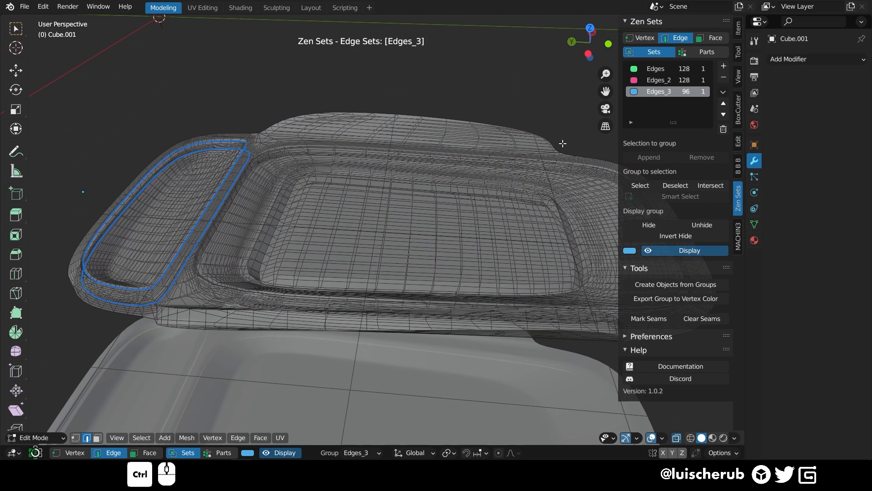
left_click(655, 68)
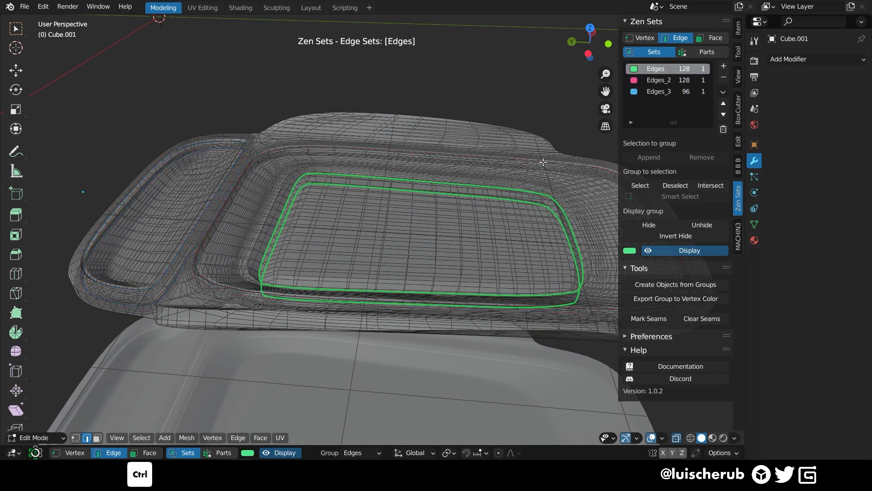
left_click(659, 91)
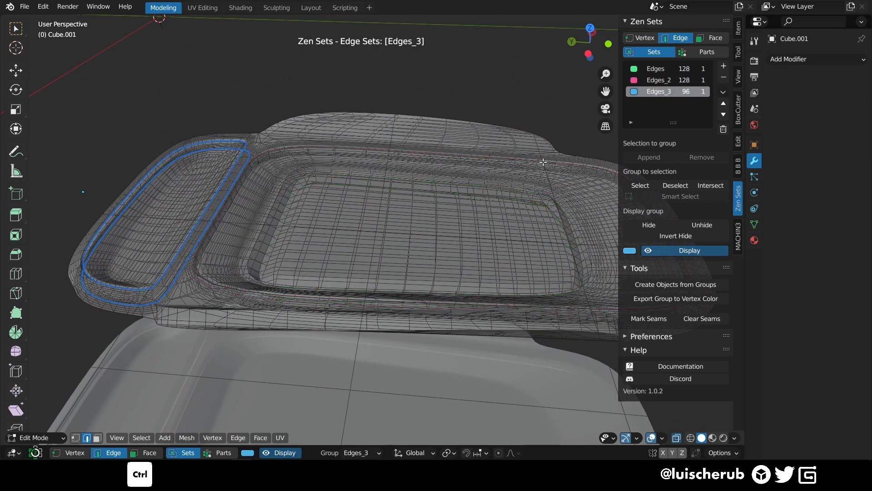
left_click(655, 68)
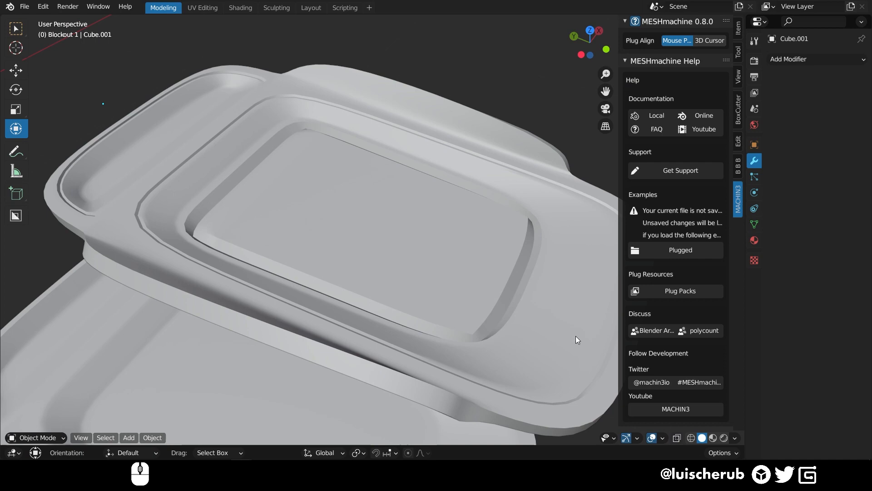
mouse_move(397, 443)
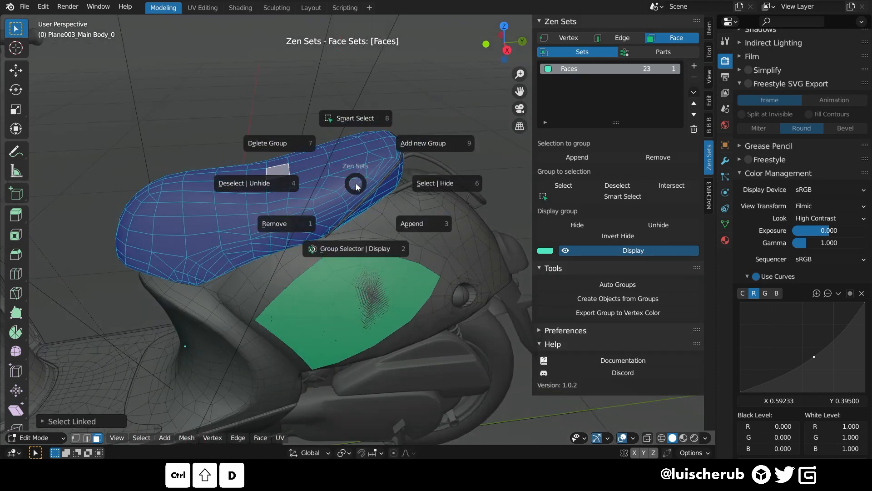
left_click(423, 142)
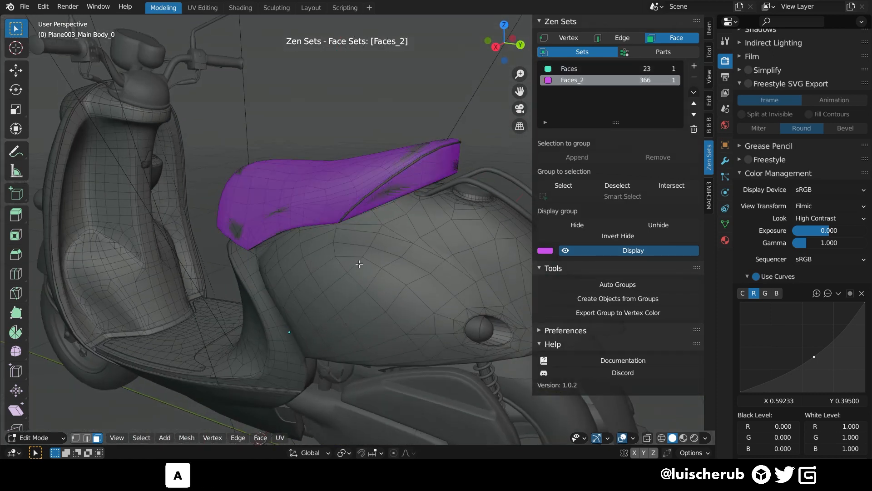
mouse_move(345, 307)
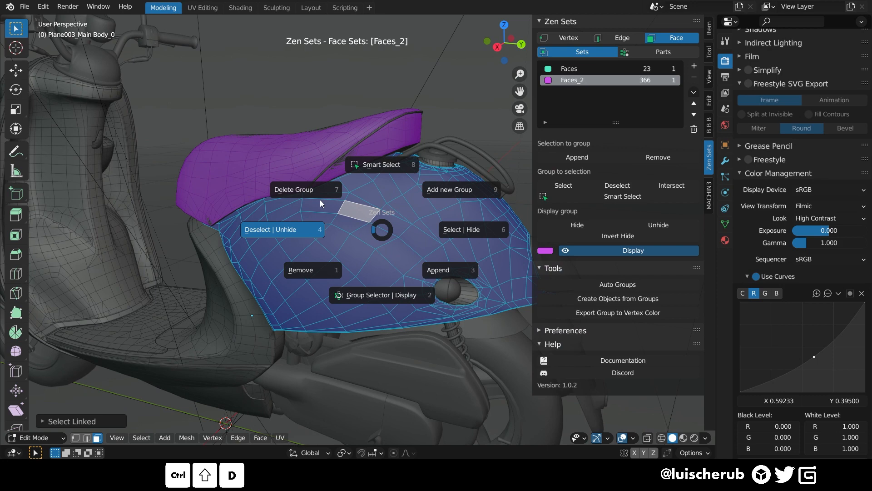
mouse_move(308, 274)
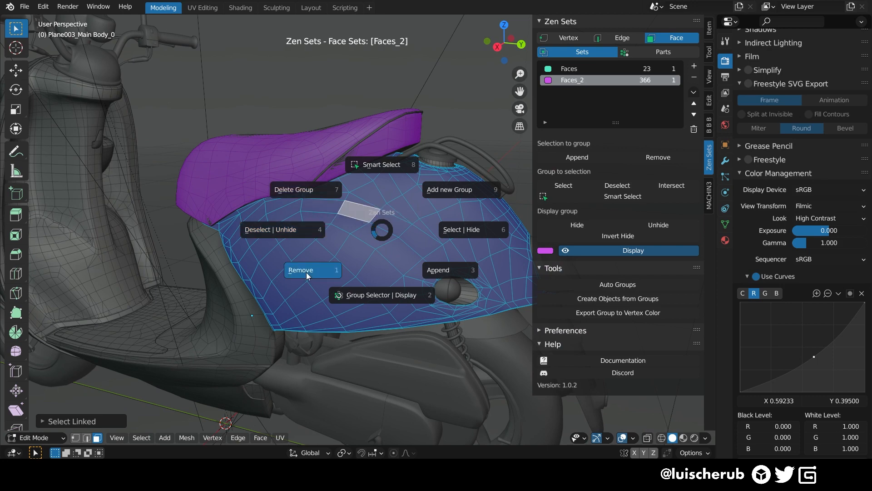
mouse_move(446, 272)
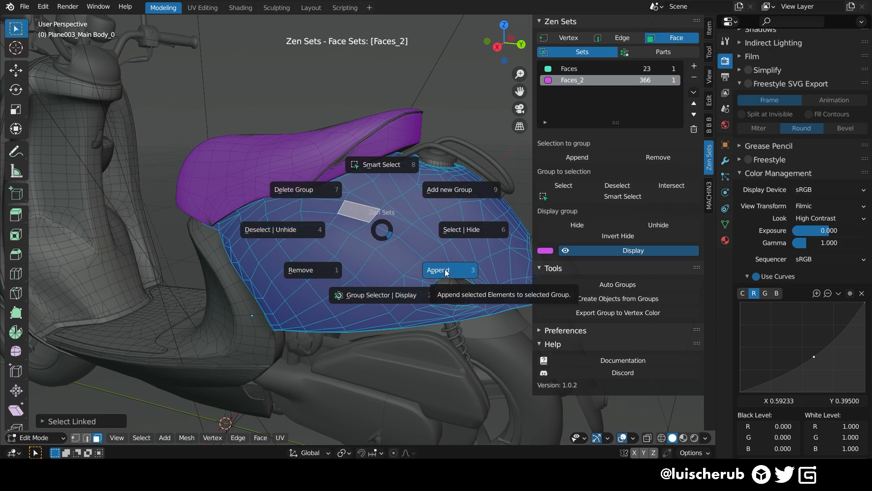
mouse_move(461, 189)
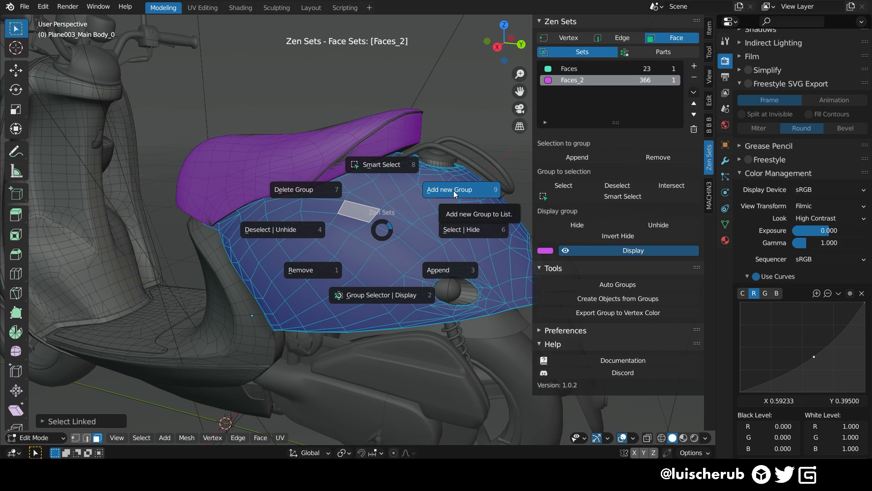
left_click(663, 51)
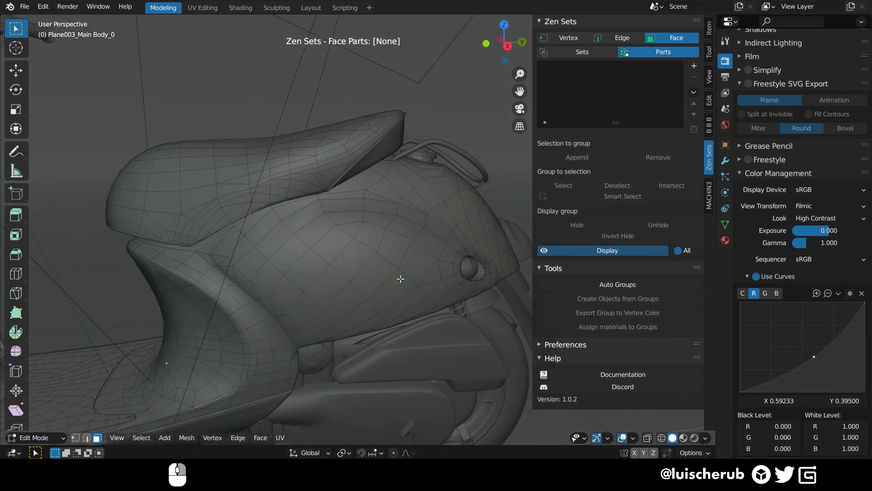
Return to face Sets mode and toggle the Faces group colour display off and back on.
left_click(581, 51)
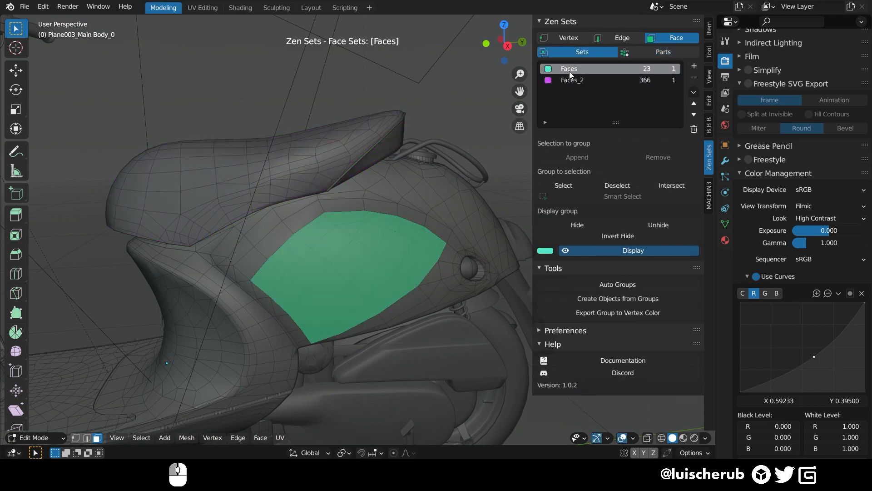
left_click(566, 250)
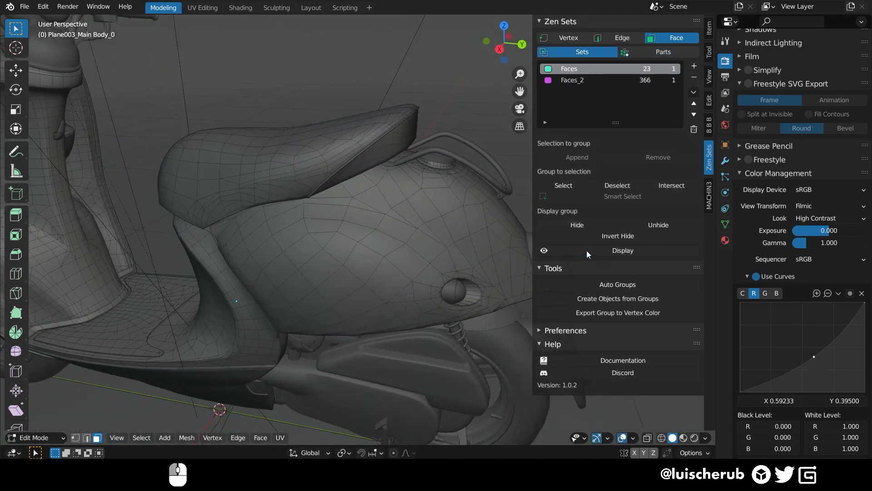
left_click(622, 250)
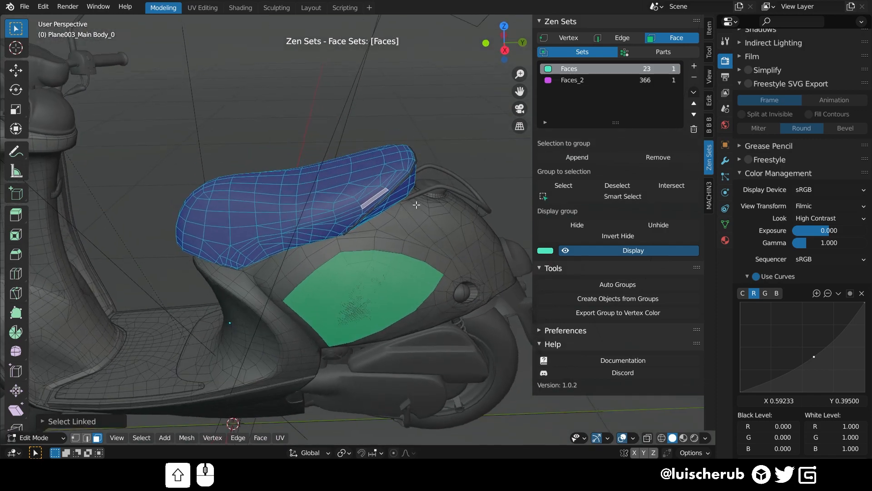
Make the purple seat group Faces_2 active, then move on to edge groups in Parts mode.
left_click(572, 79)
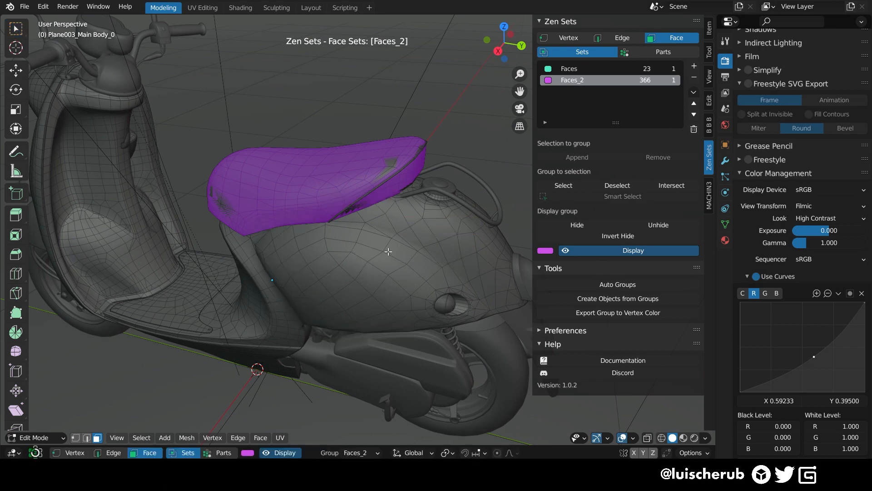
left_click(571, 68)
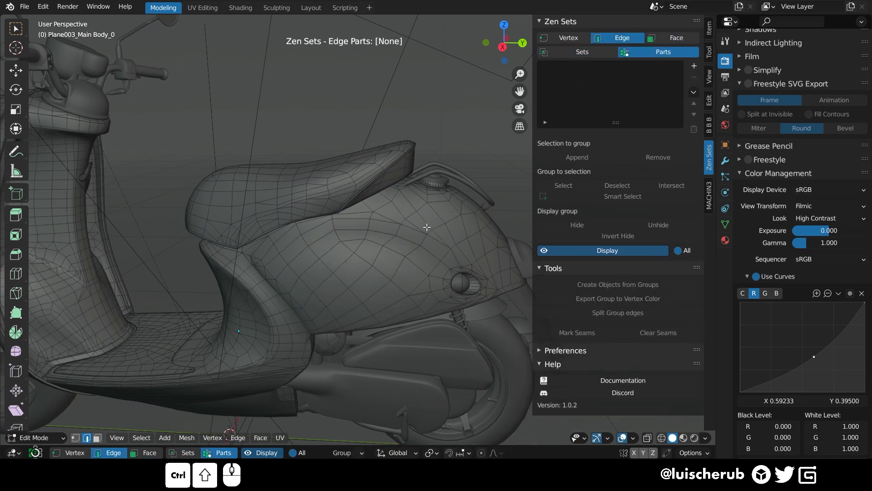
Switch Edge back to Face and Parts to Sets, showing the Faces_2 seat group in purple.
left_click(675, 39)
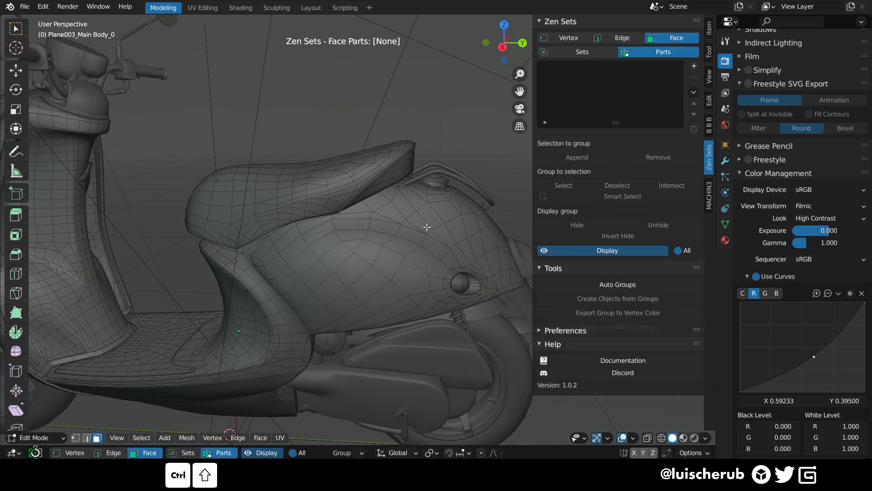
left_click(582, 51)
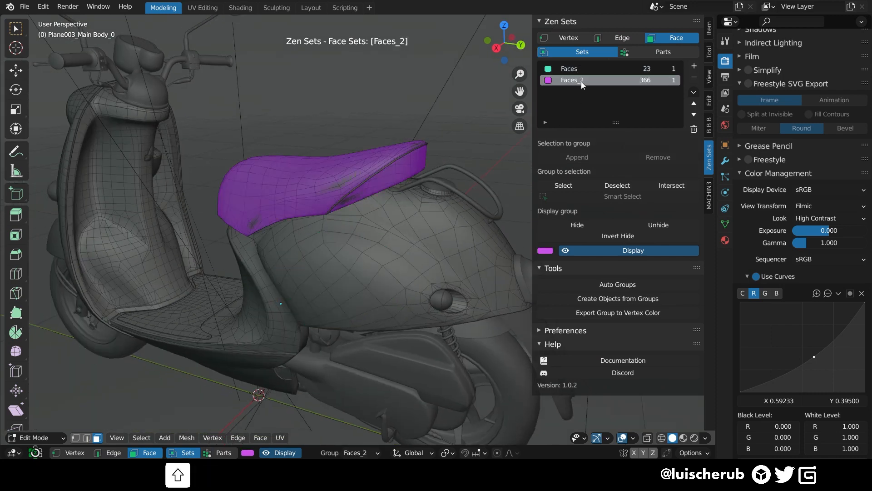
left_click(569, 69)
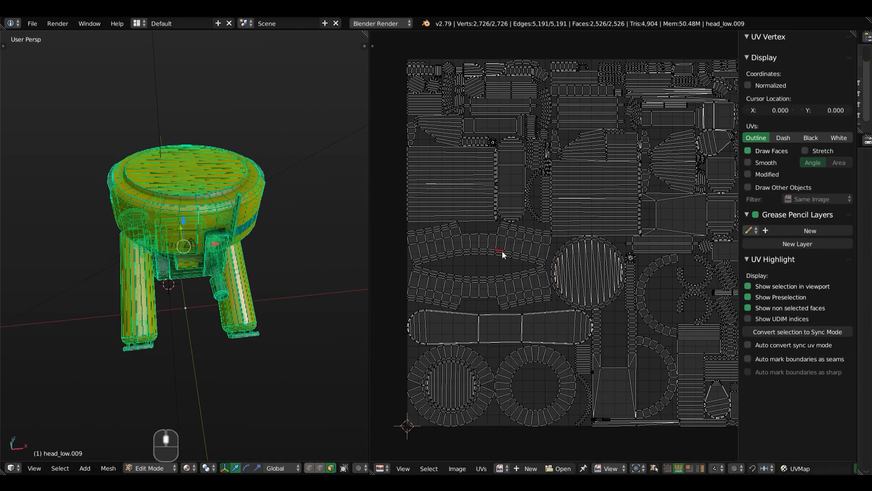
Show the Blender 2.79 session with head_low.009 in Edit Mode beside its UV layout.
left_click(496, 254)
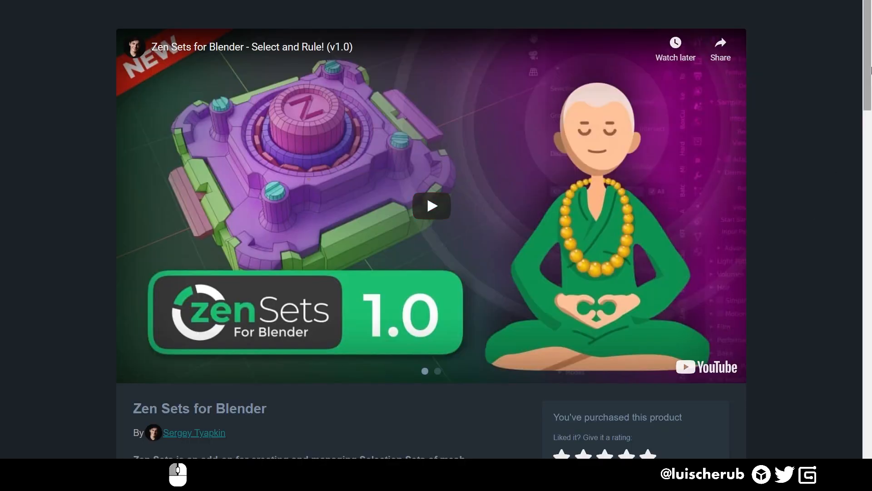
Scroll the Zen Sets Blender Market page down to Main Features, required Blender 2.92+ and the documentation link.
scroll("down", 3)
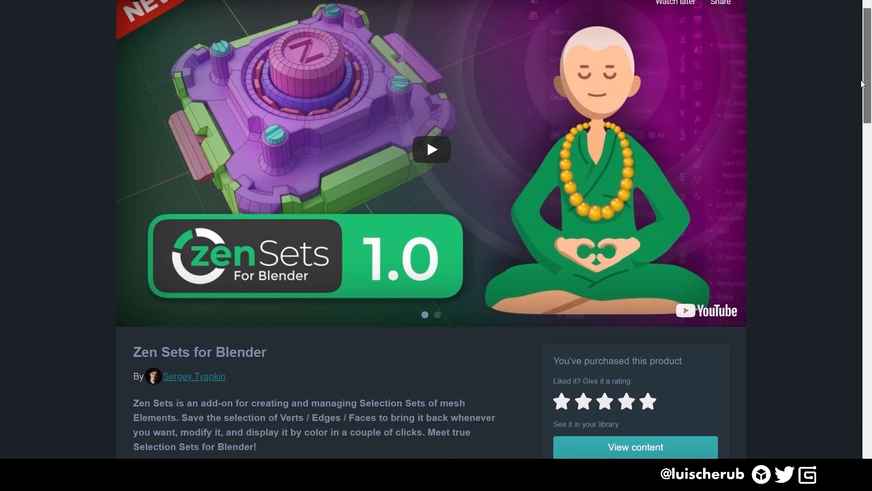
scroll("down", 3)
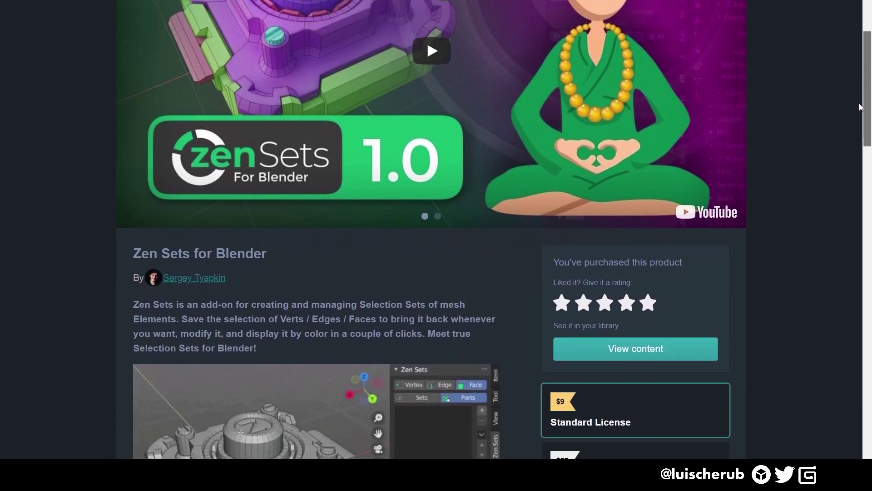
scroll("down", 3)
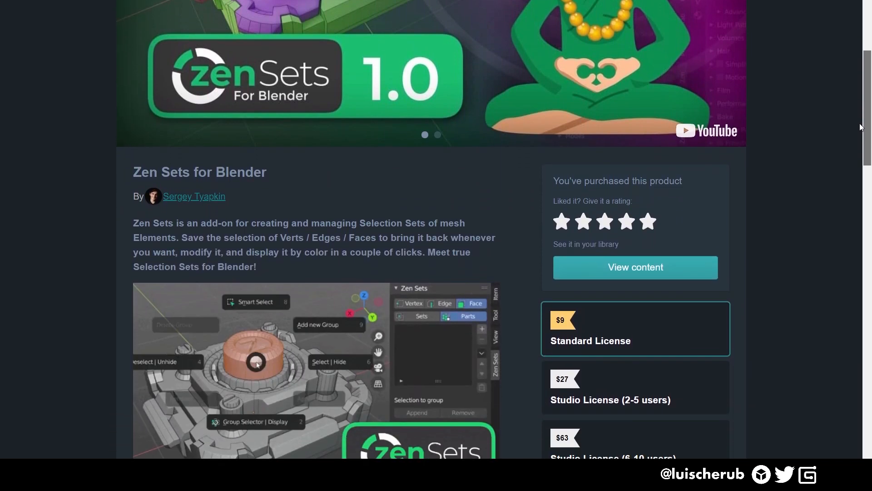
scroll("down", 3)
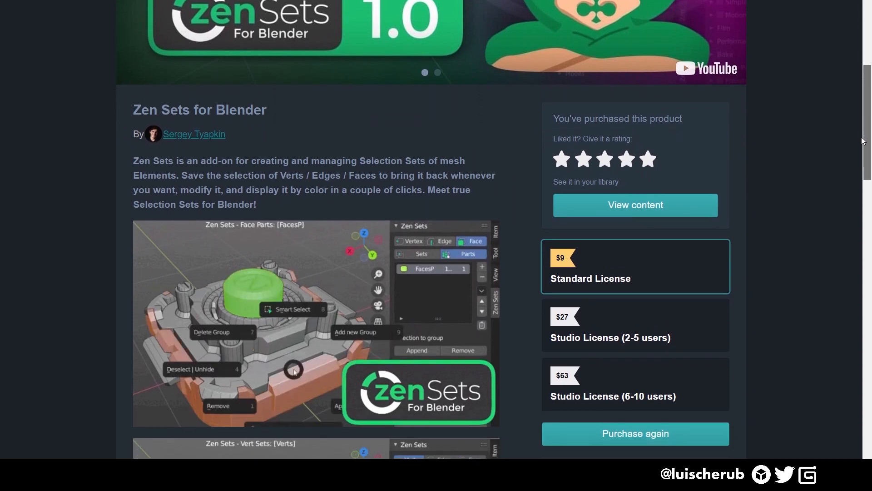
scroll("down", 3)
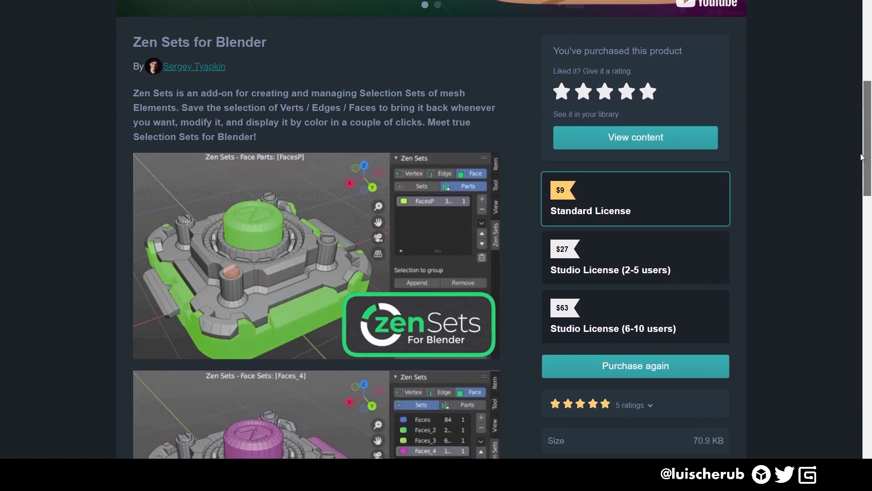
scroll("down", 3)
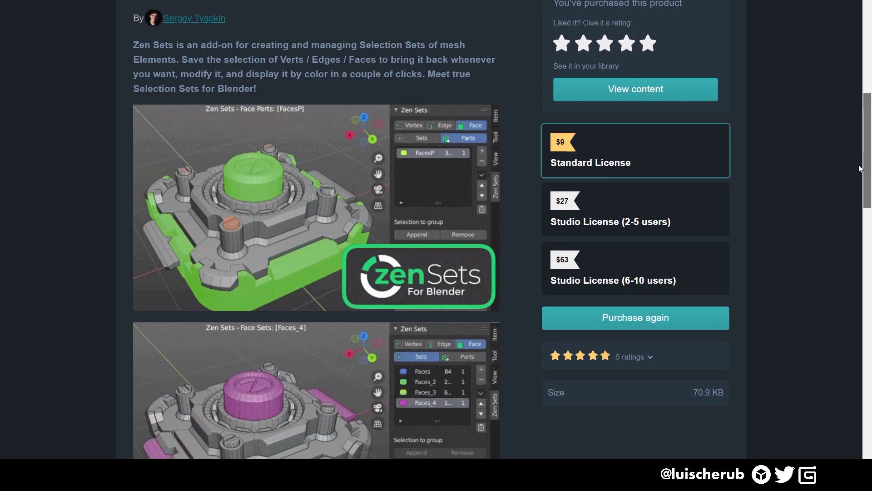
scroll("down", 3)
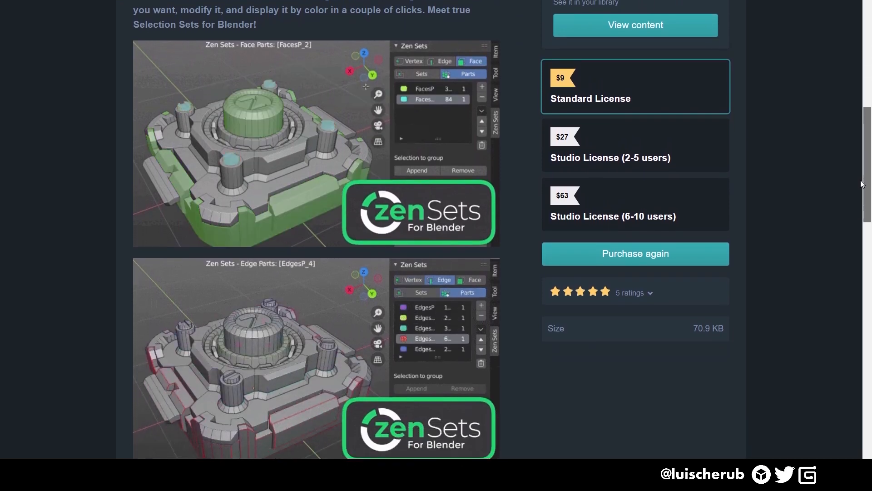
scroll("down", 3)
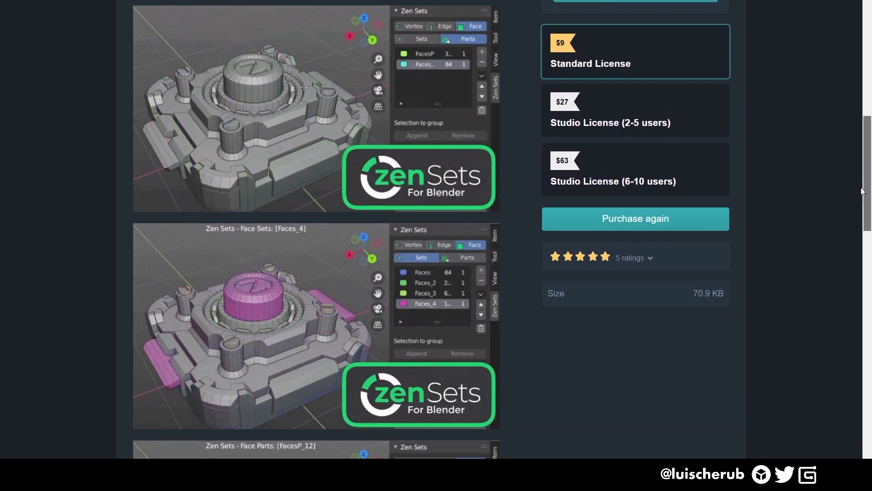
scroll("down", 3)
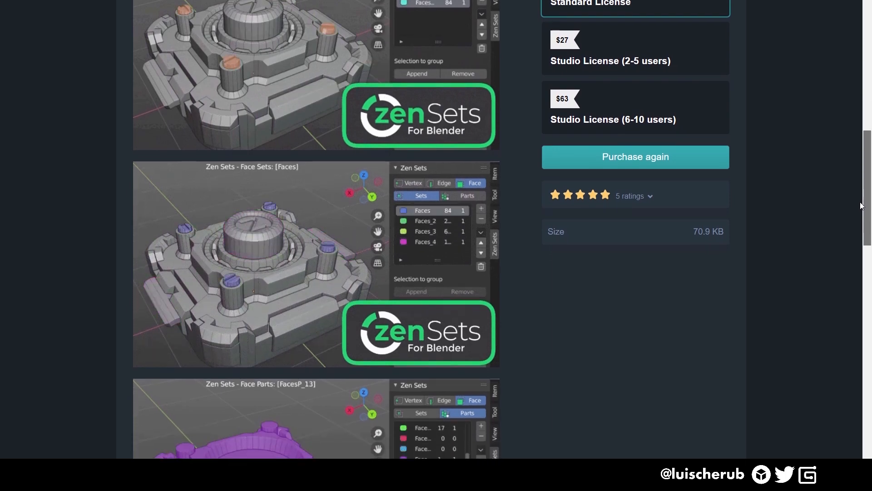
scroll("down", 3)
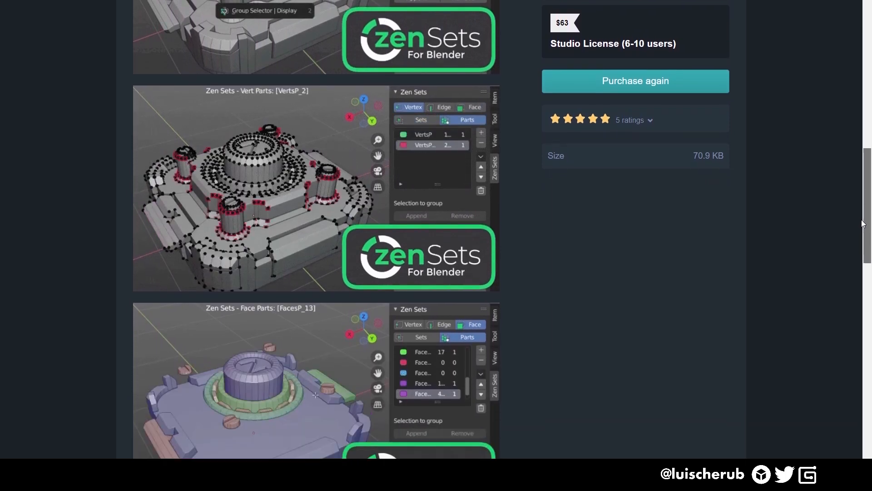
scroll("down", 3)
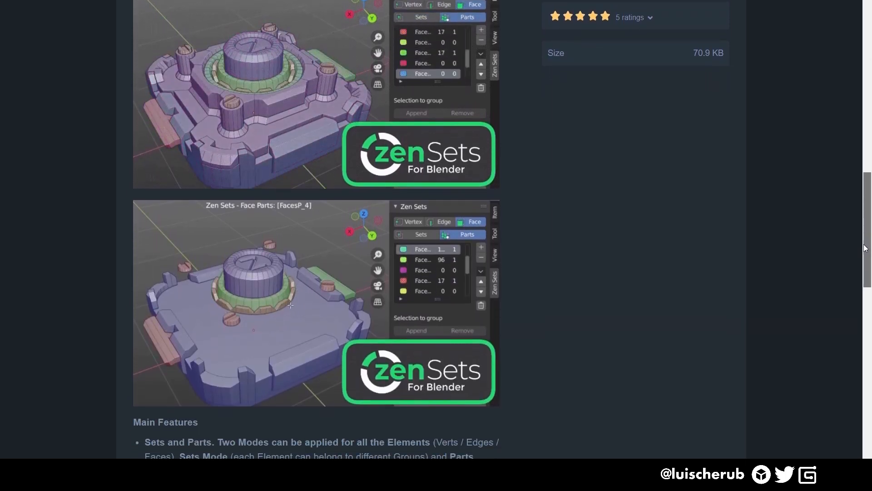
scroll("down", 3)
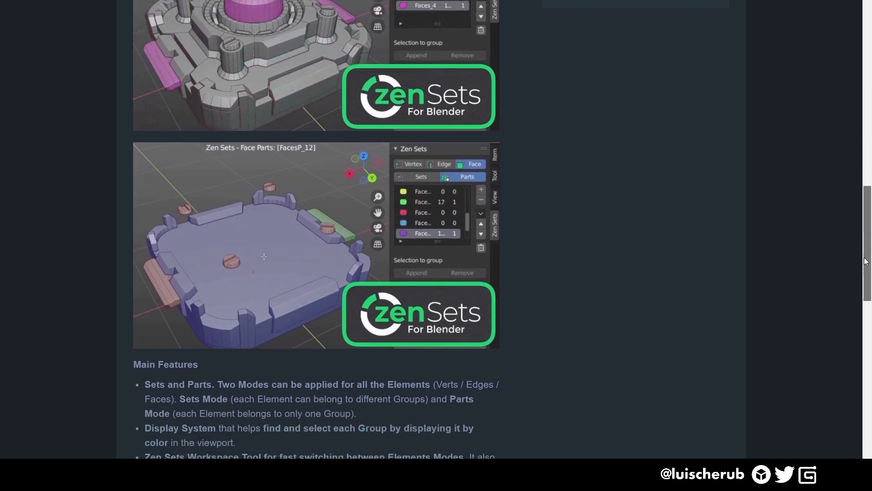
scroll("down", 3)
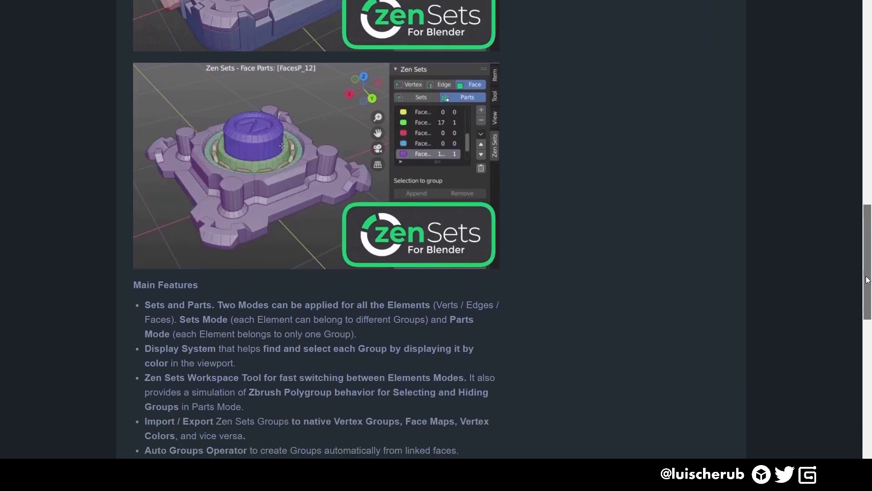
scroll("down", 3)
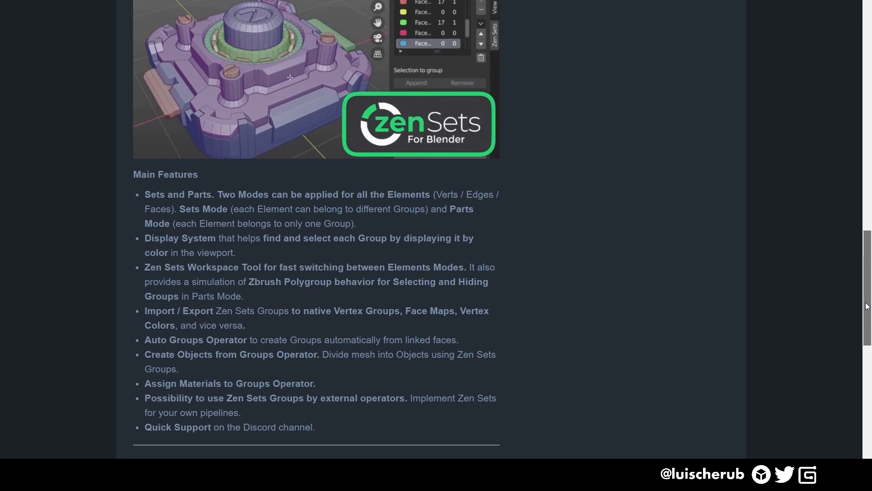
scroll("down", 3)
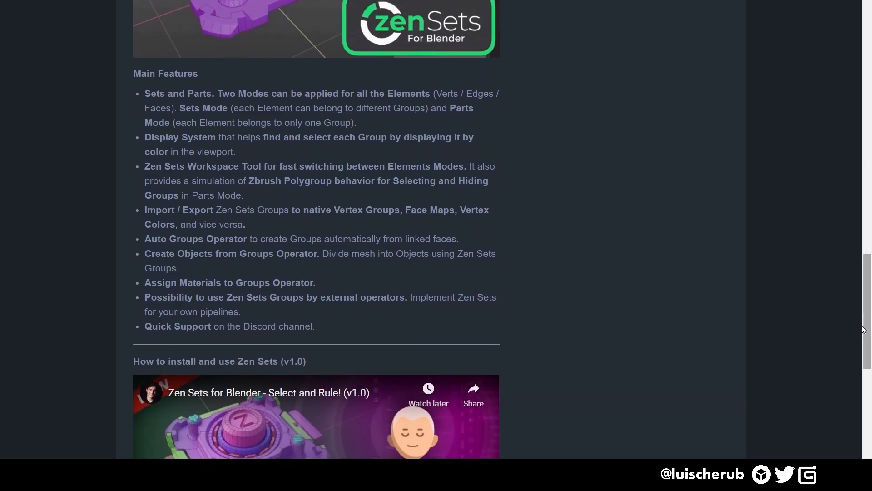
scroll("down", 3)
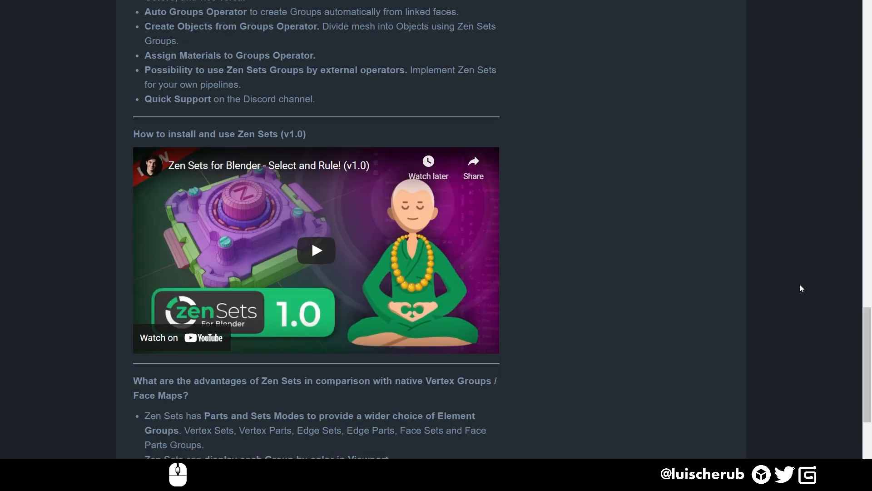
scroll("down", 3)
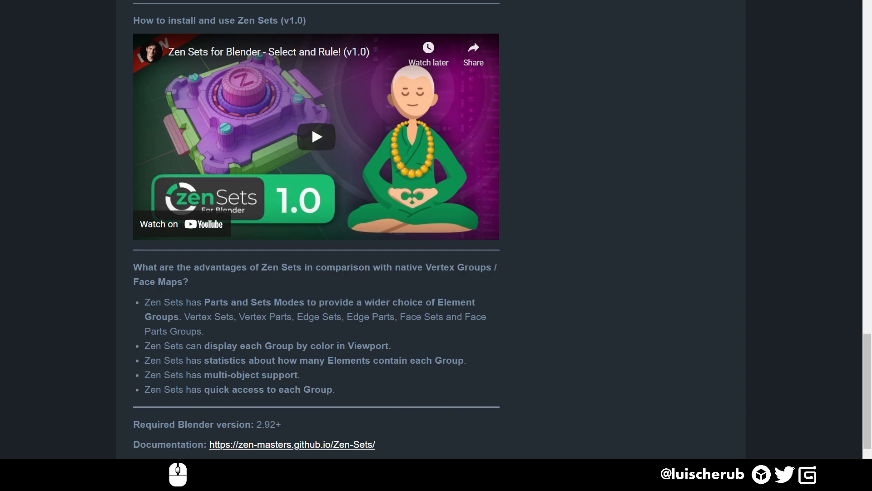